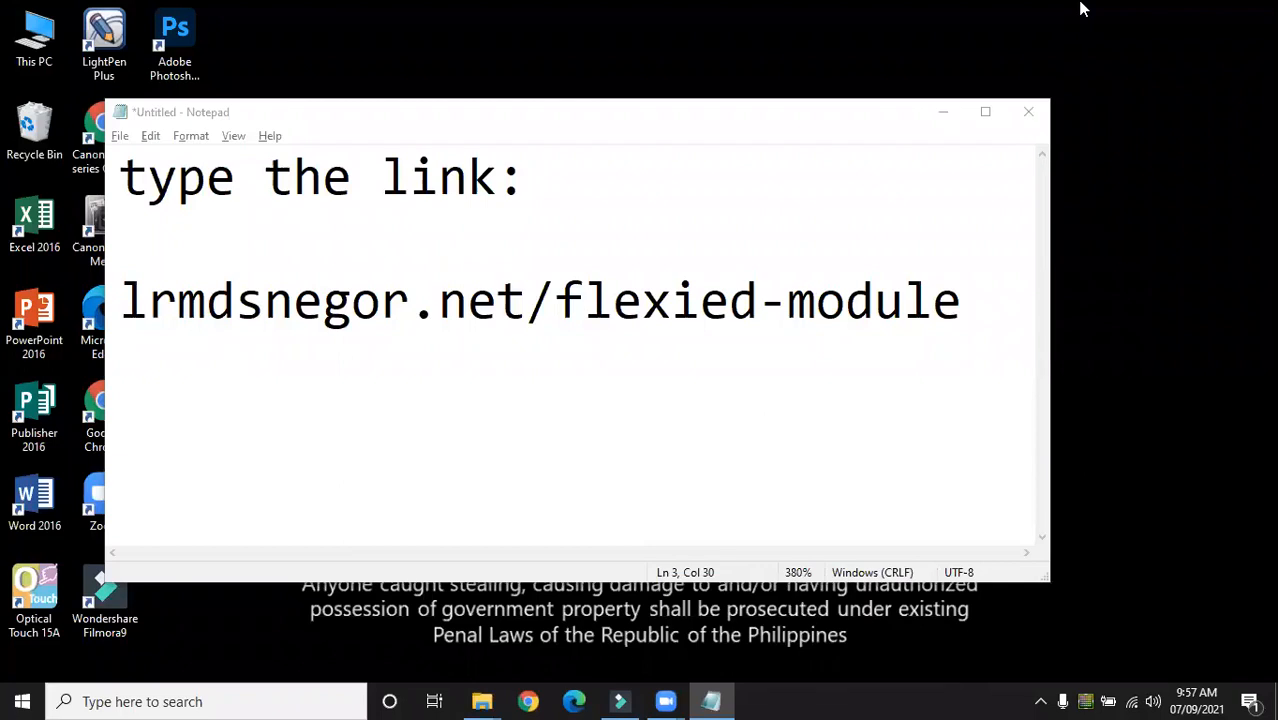
mouse_move(715, 461)
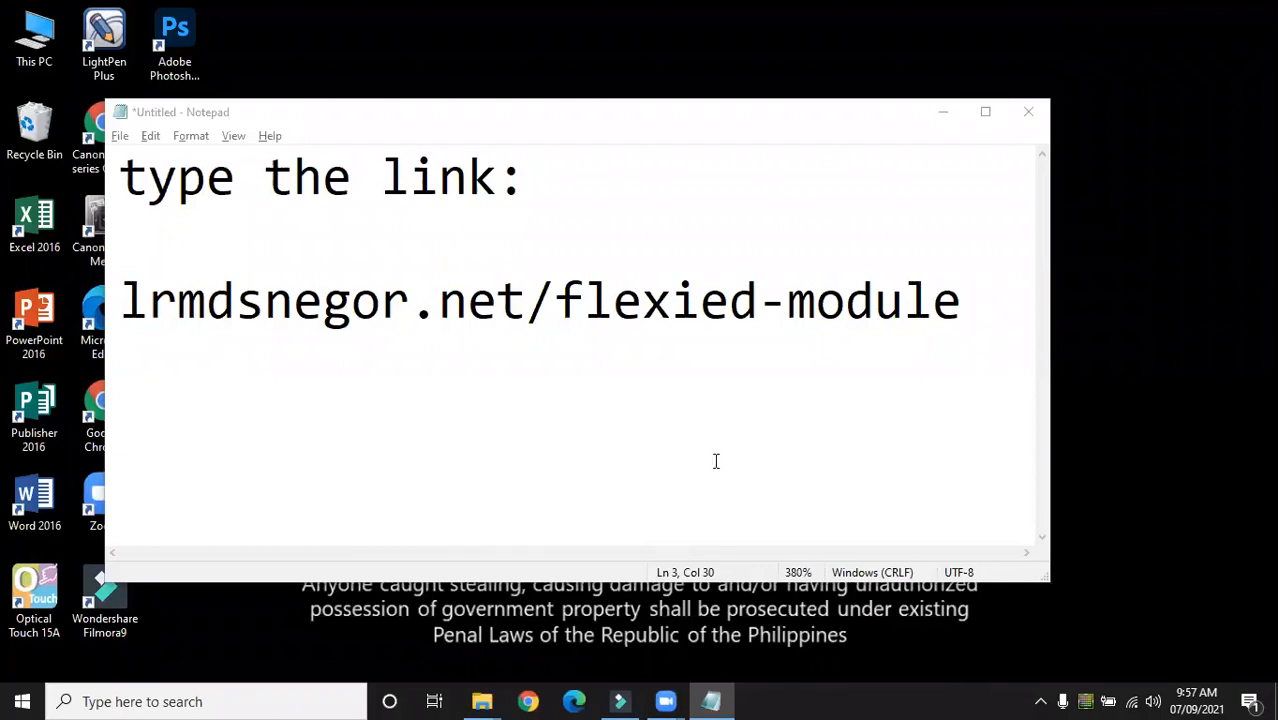
mouse_move(968, 390)
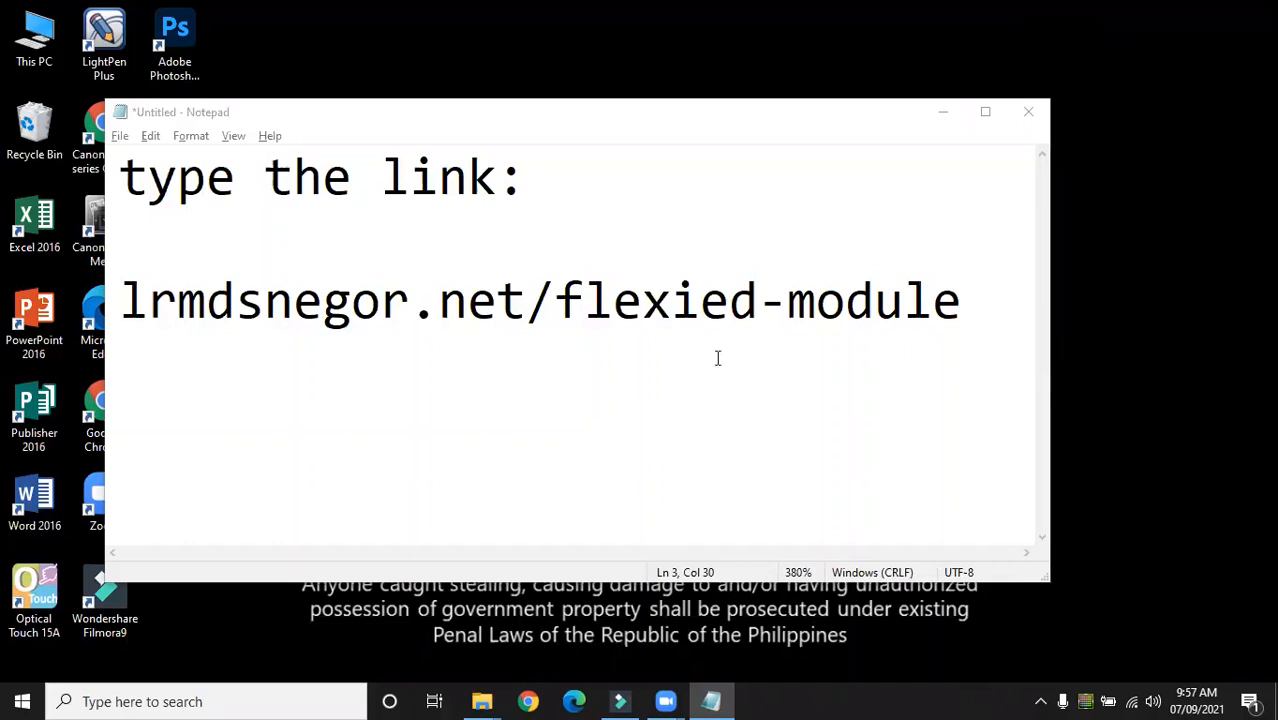
mouse_move(343, 324)
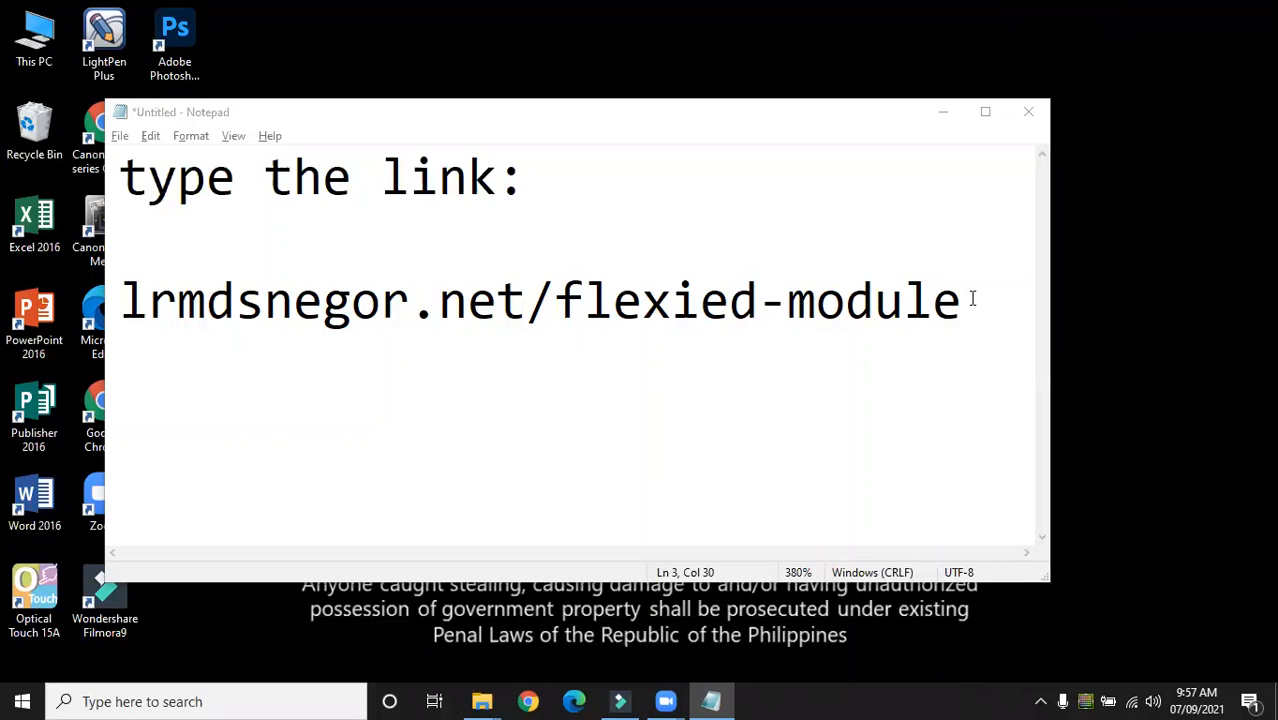
mouse_move(826, 438)
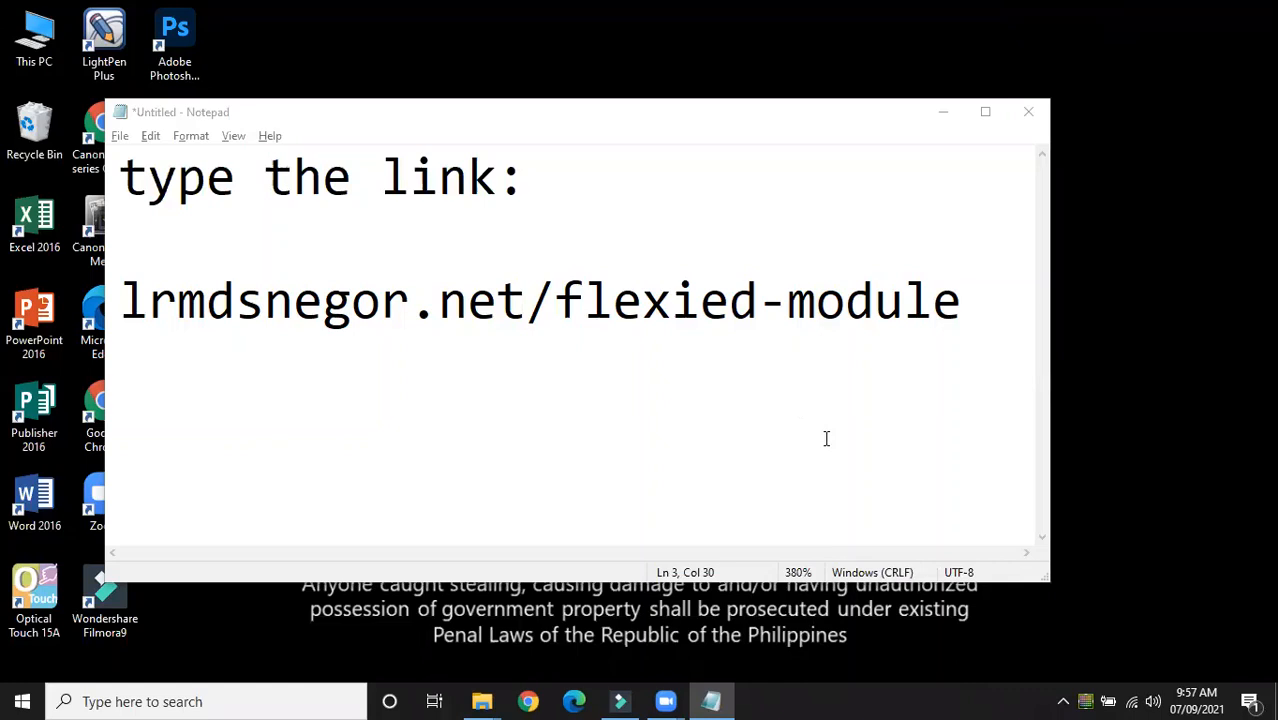
mouse_move(708, 384)
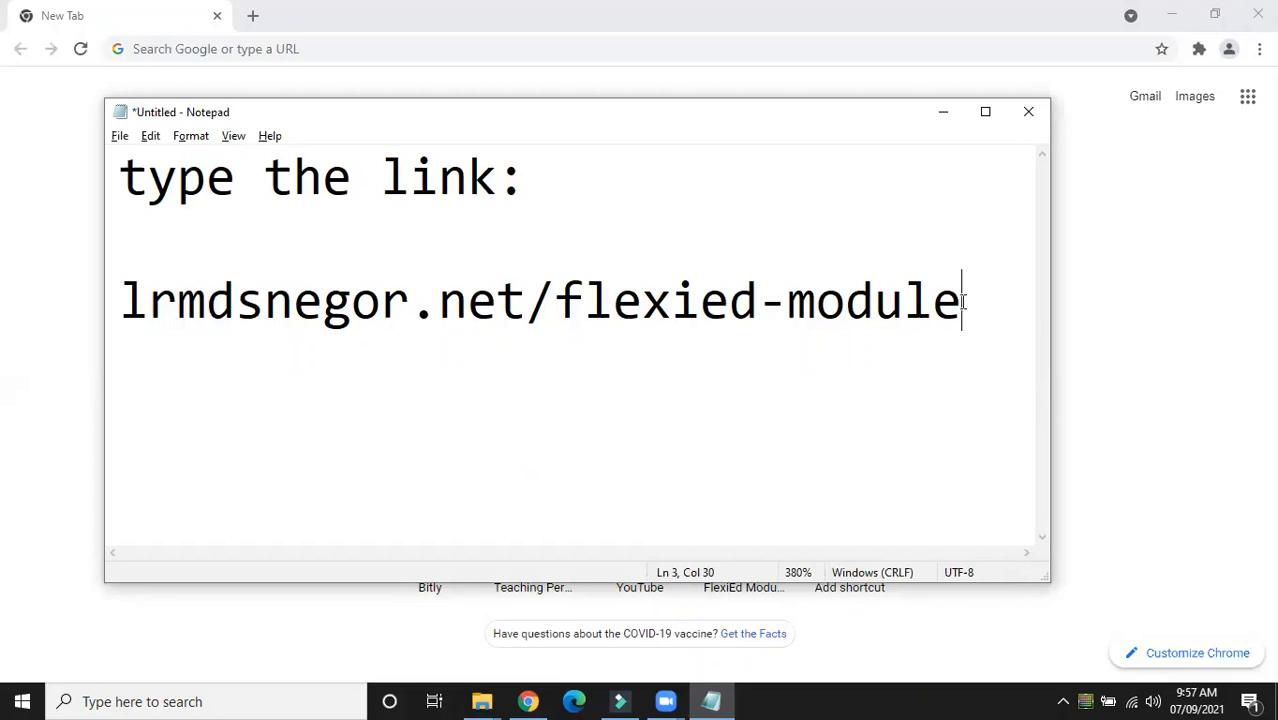
Step: Go to lrmdsnegor.net/flexied-module, the portal's FlexiEd Module page
triple_click(540, 301)
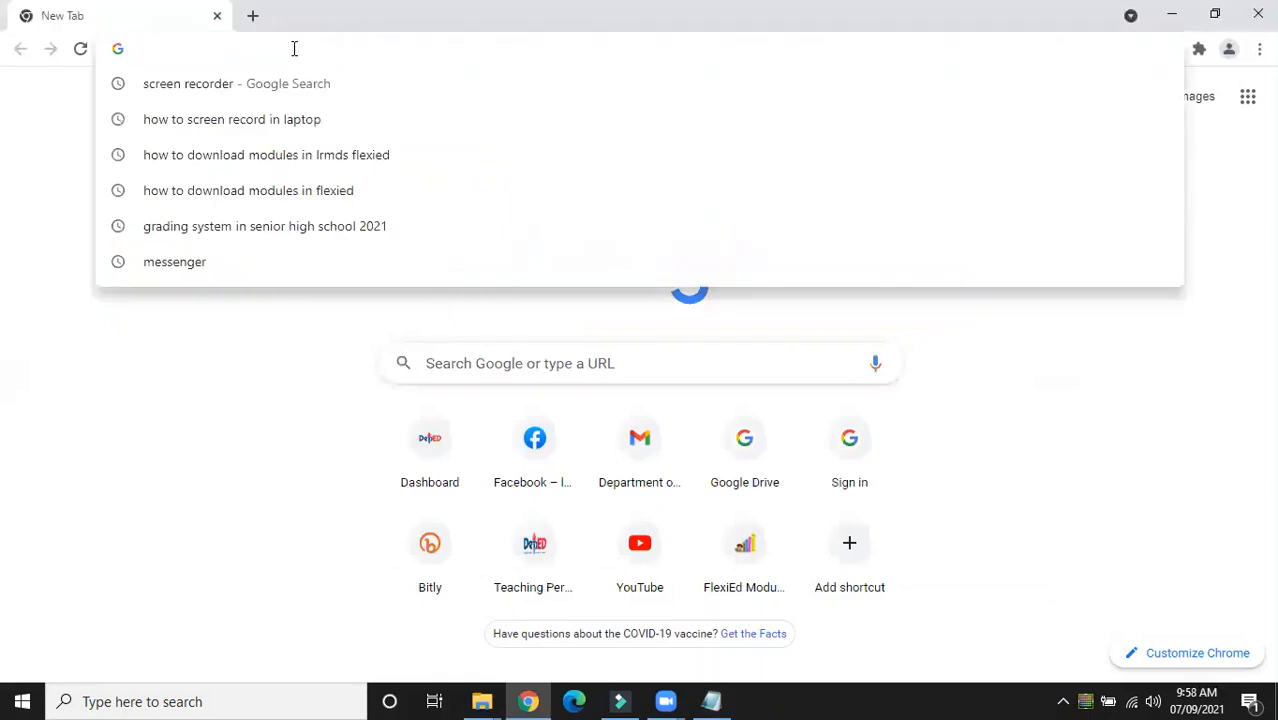
text(lrmdsnegor.net/flexied-modul)
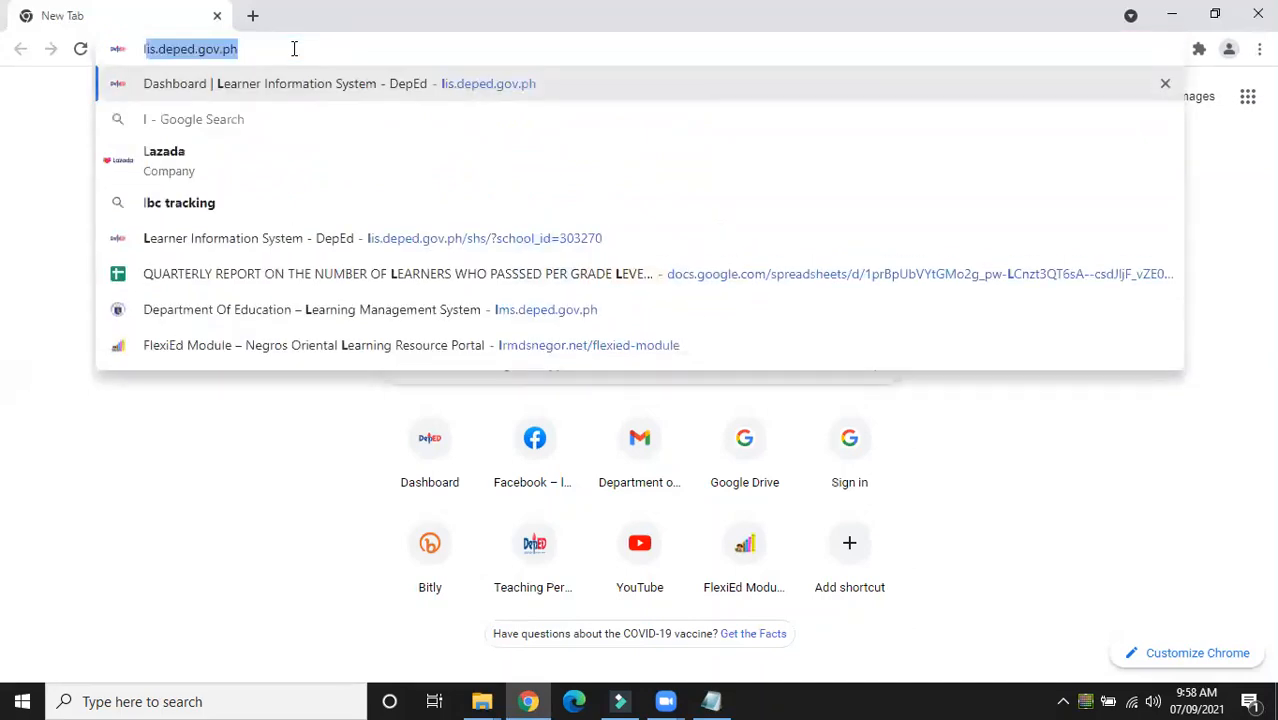
text(lrmdsnegor.net/f)
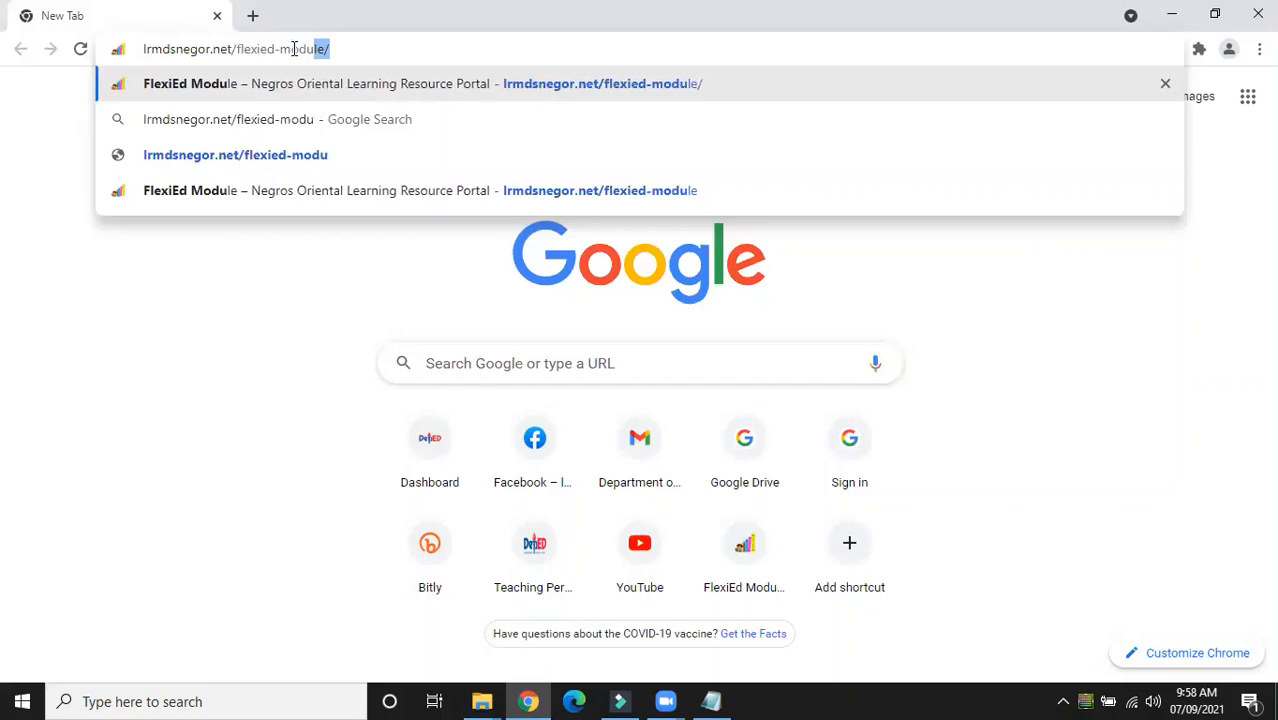
text(le/)
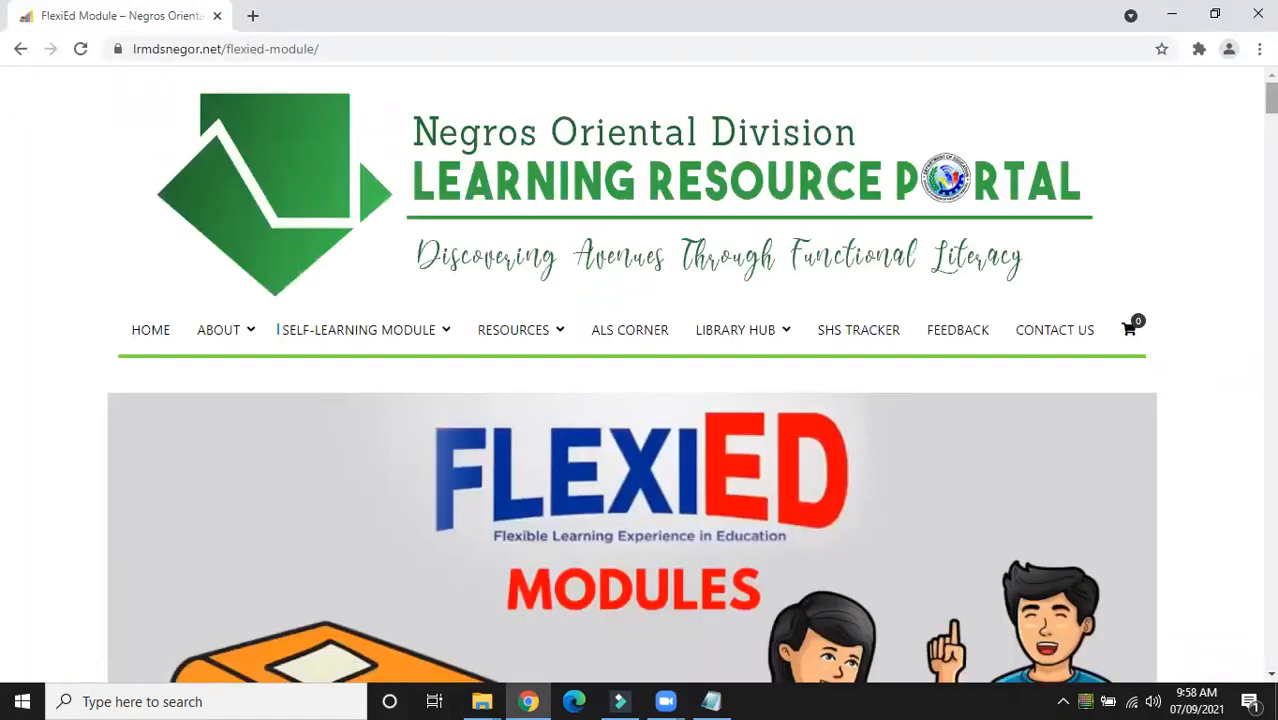
Step: Scroll down to the Secondary section listing the Grade 7, 8 and 9 subjects
scroll(down, 3)
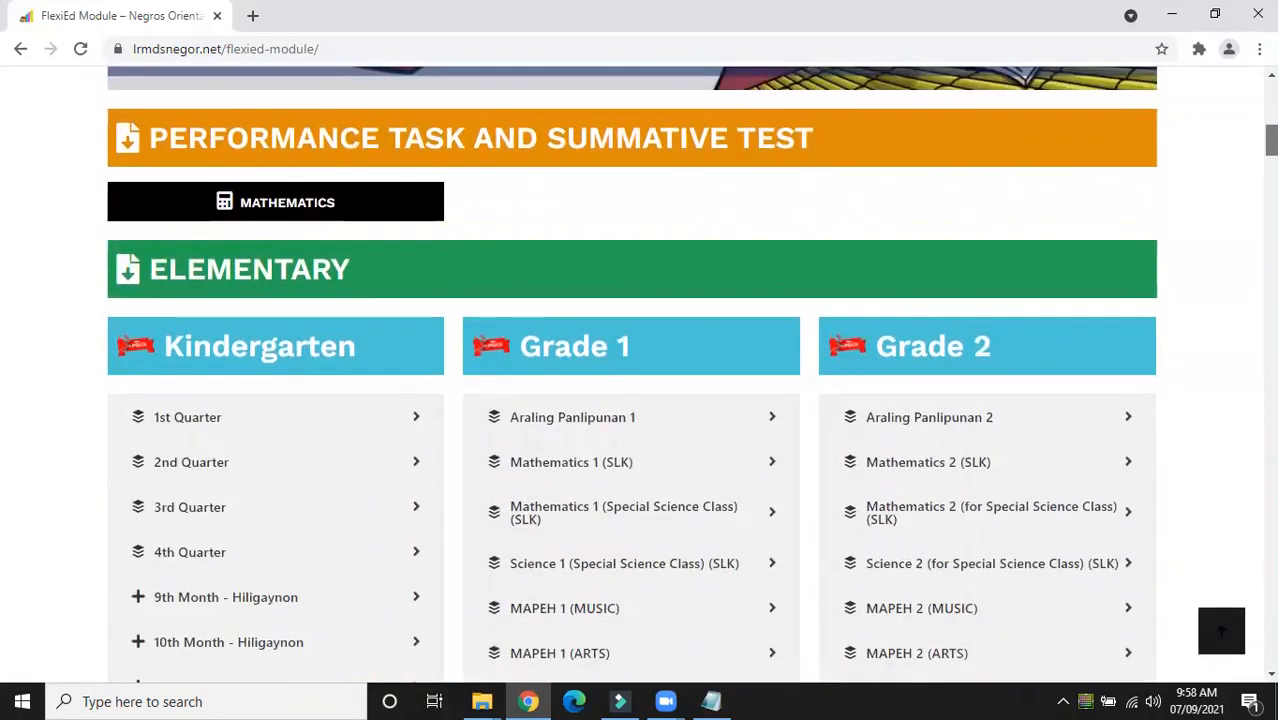
scroll(down, 3)
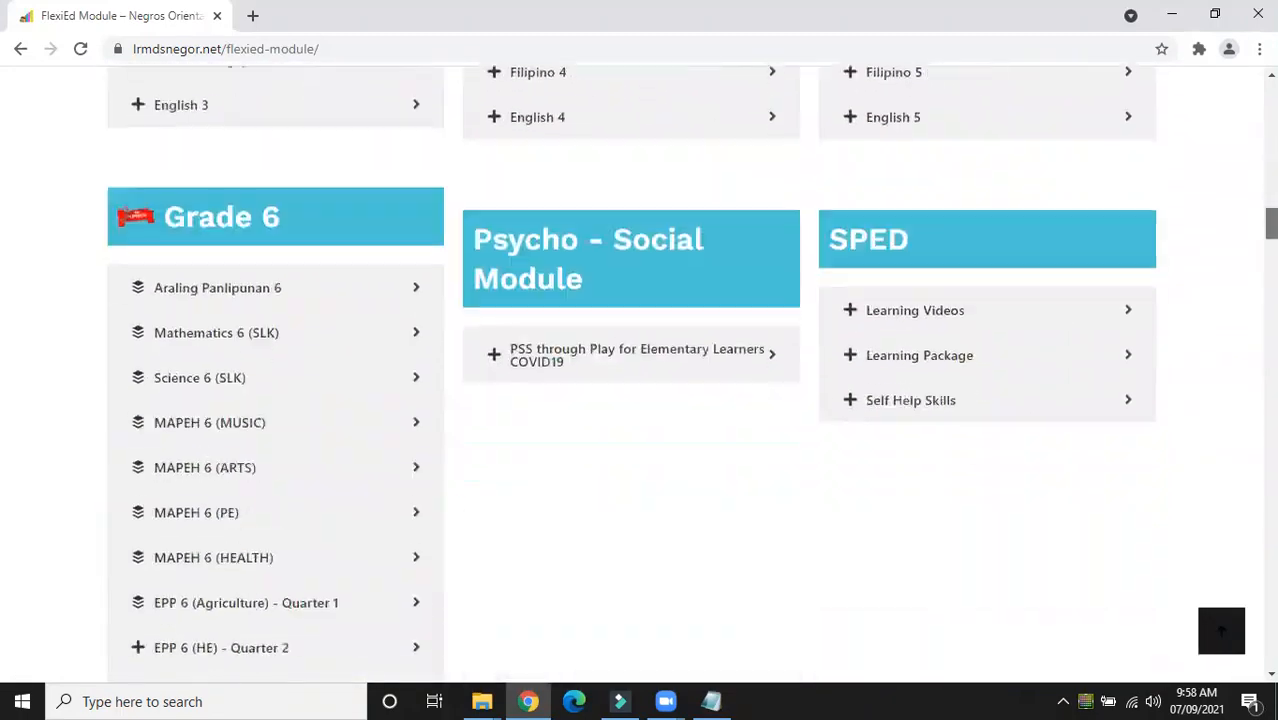
scroll(down, 3)
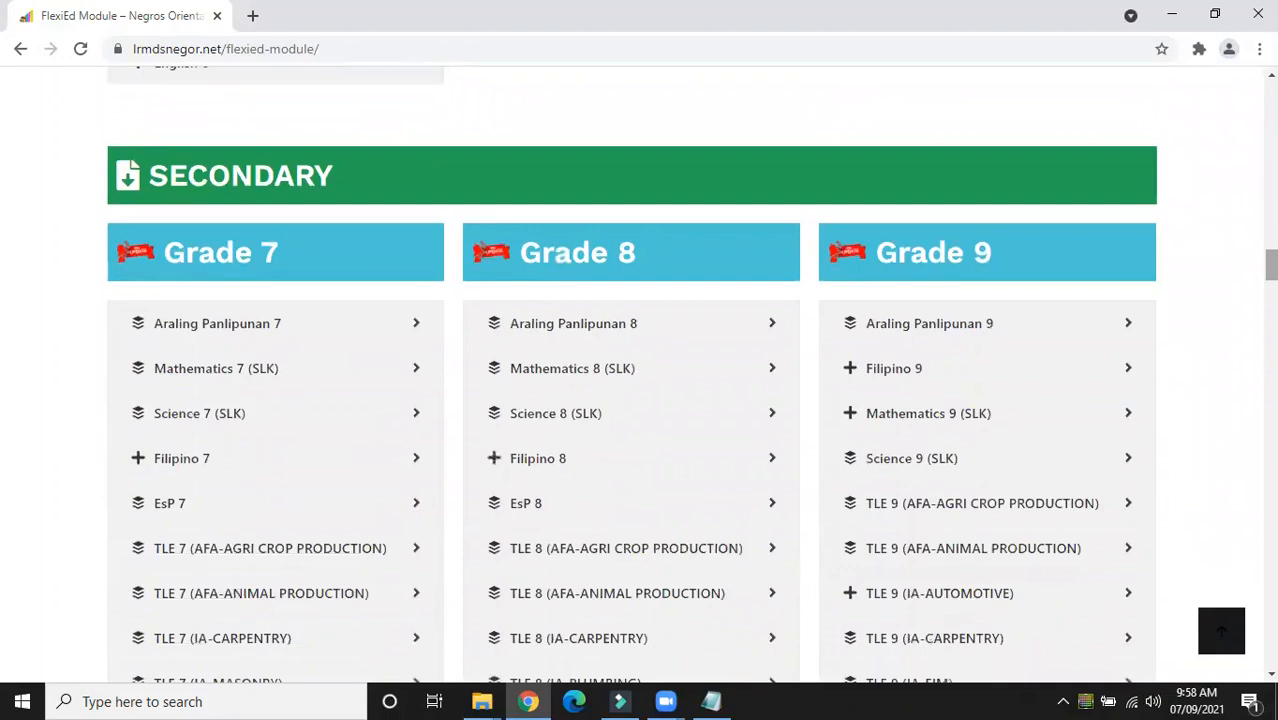
mouse_move(743, 181)
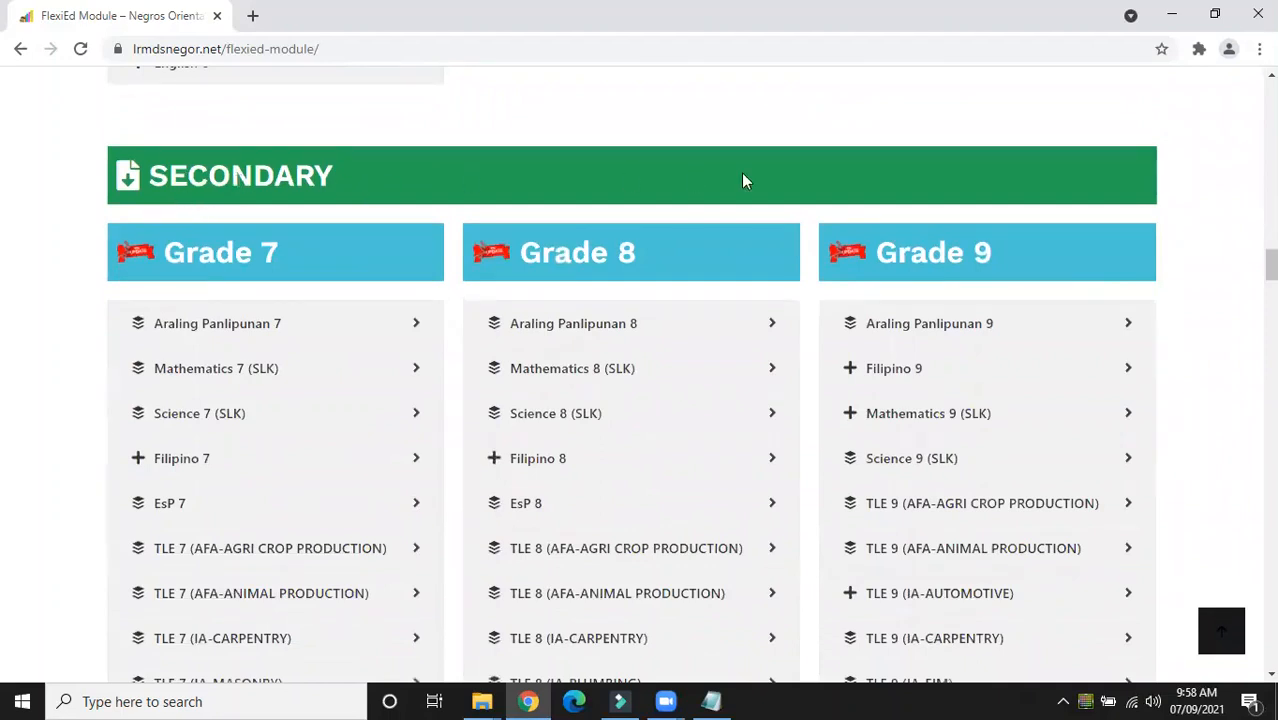
scroll(down, 3)
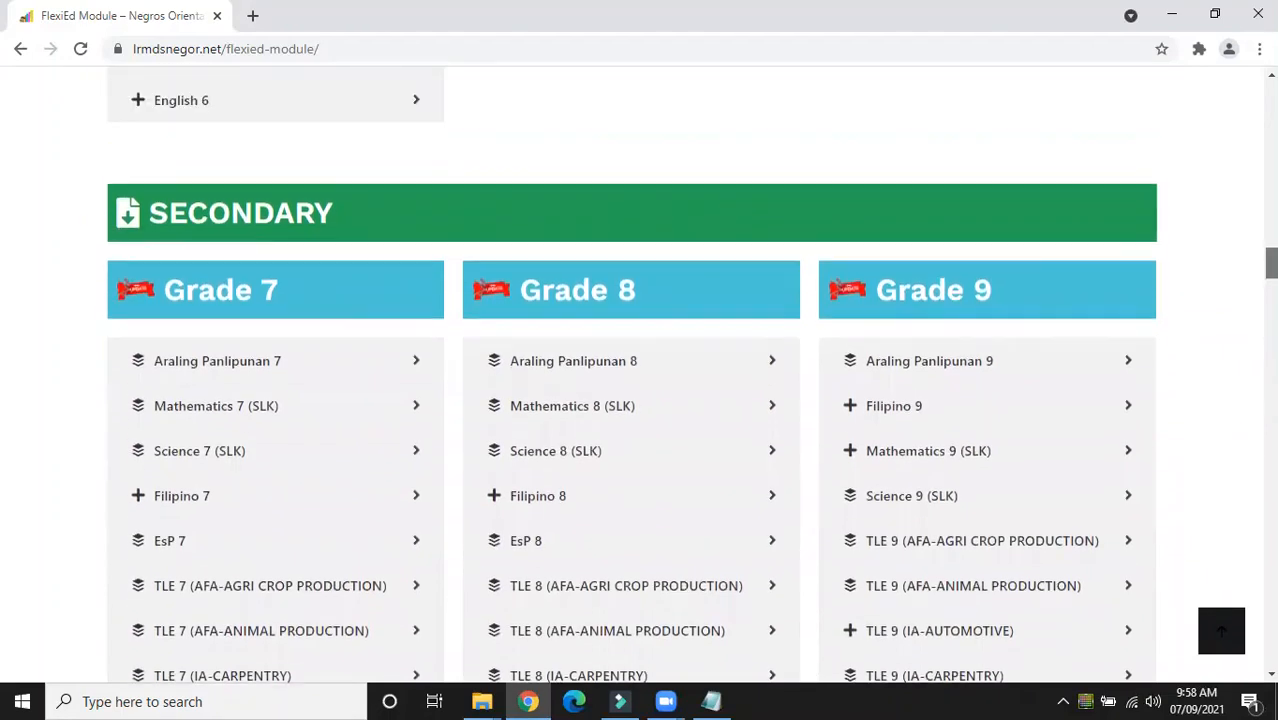
scroll(down, 3)
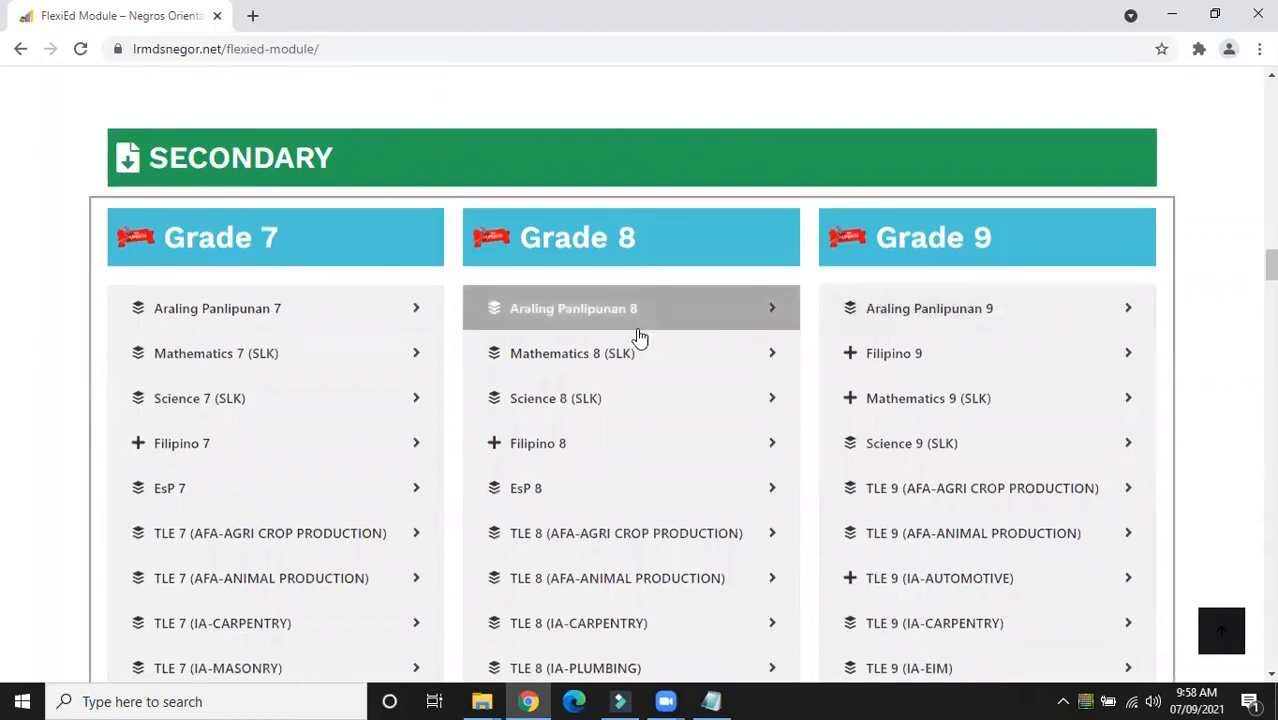
mouse_move(650, 353)
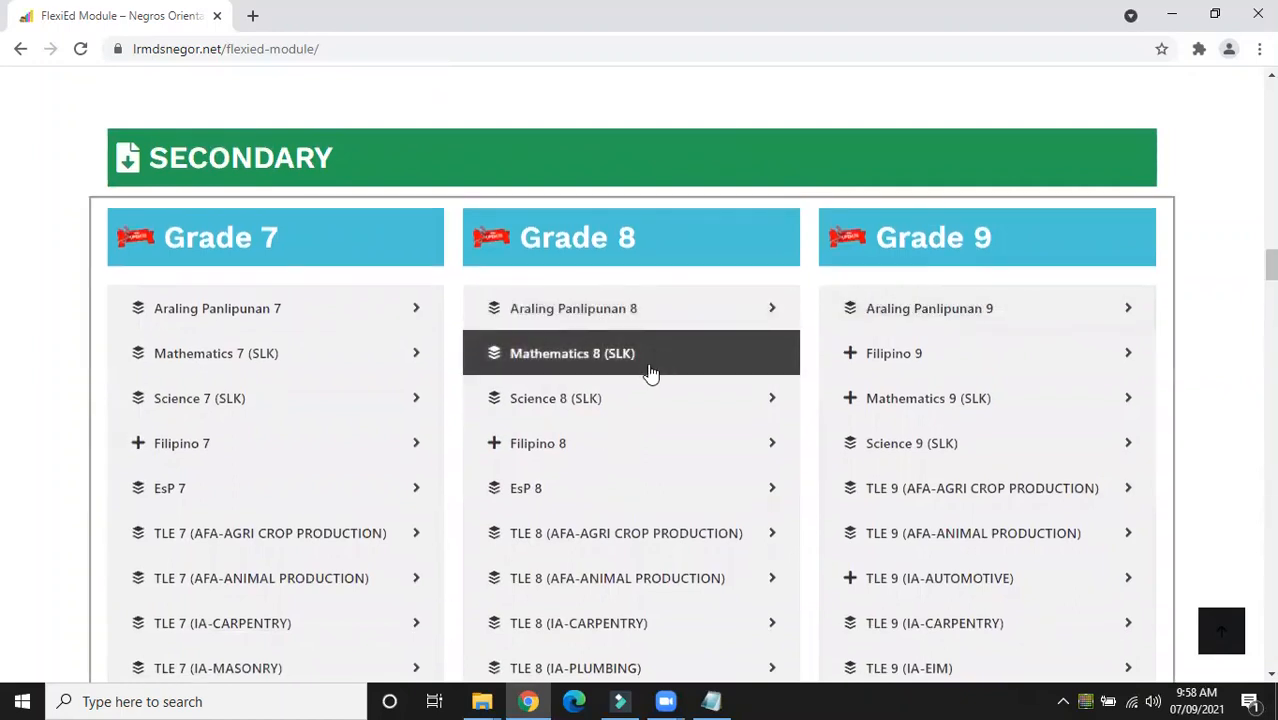
mouse_move(630, 361)
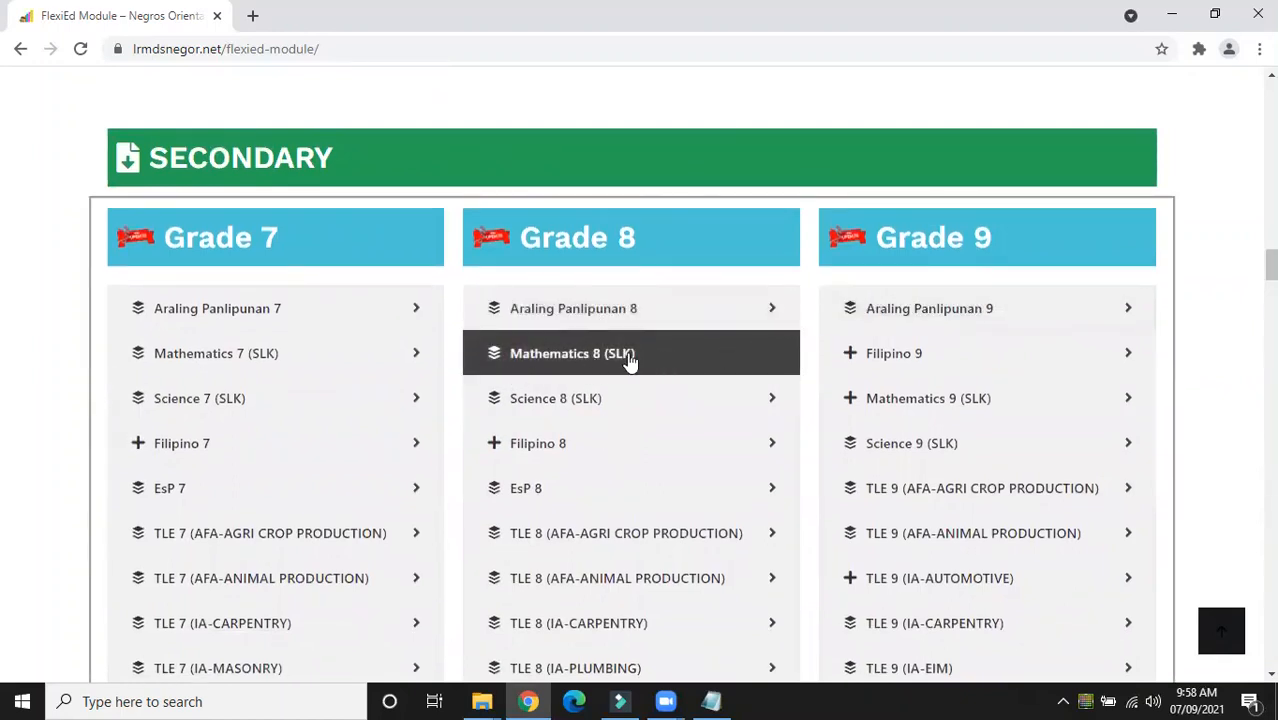
mouse_move(674, 358)
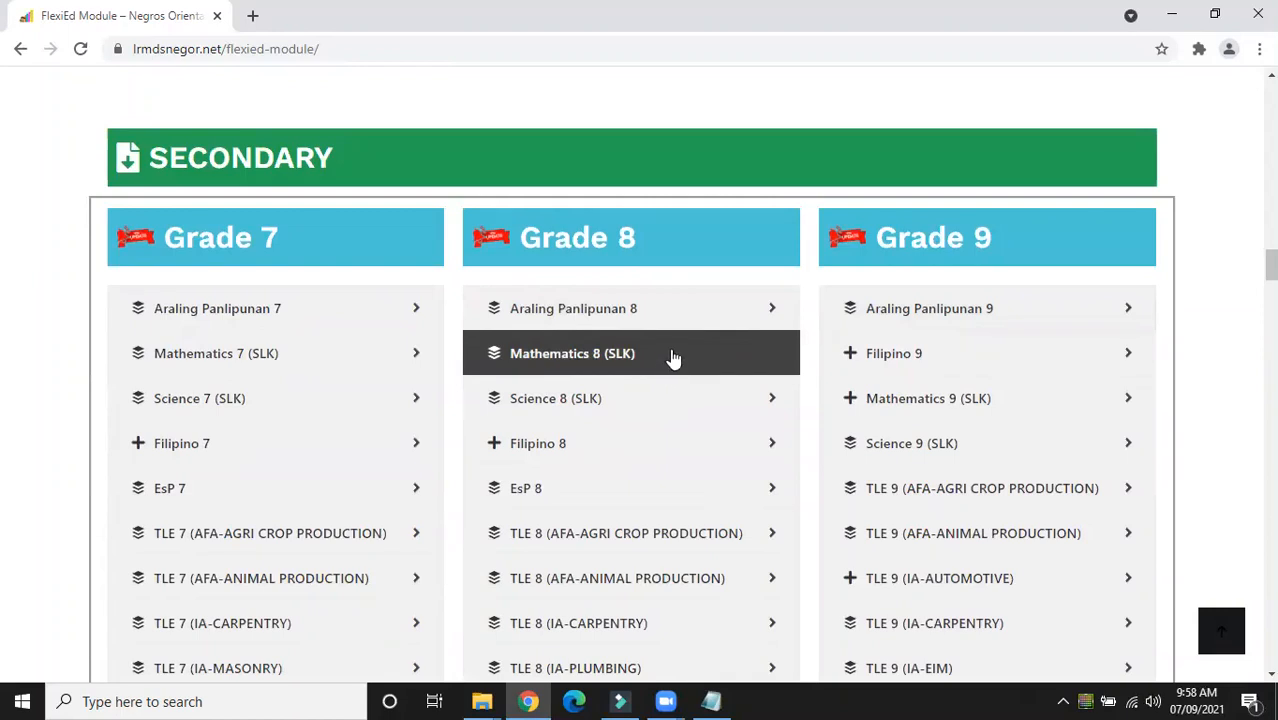
Step: Expand Mathematics 8 (SLK) and open the Week 1 Factoring Polynomials module
click(572, 353)
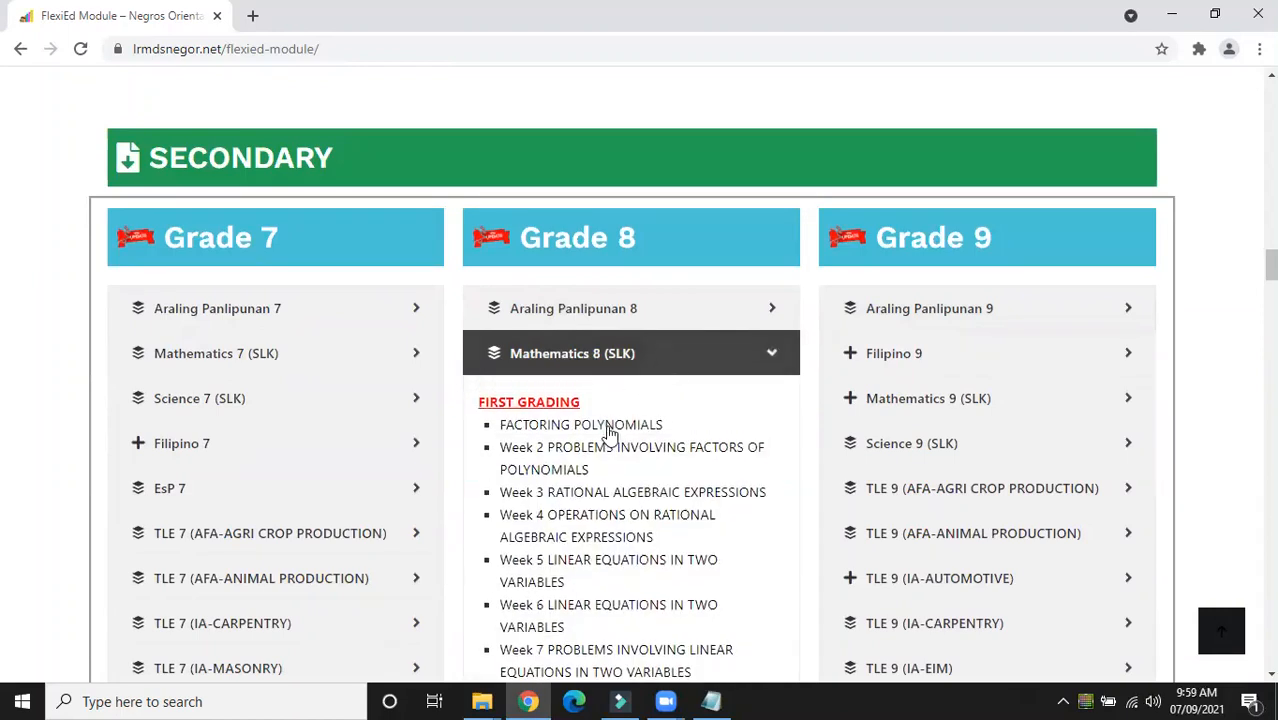
mouse_move(610, 430)
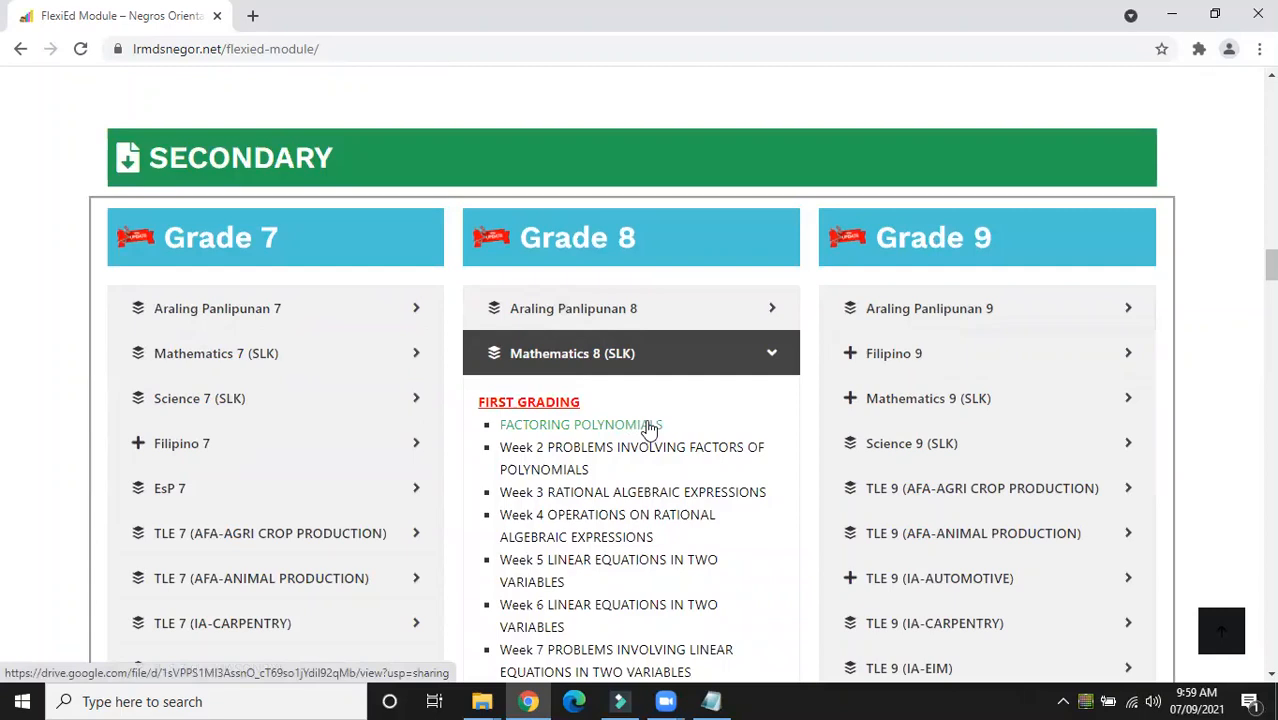
mouse_move(592, 430)
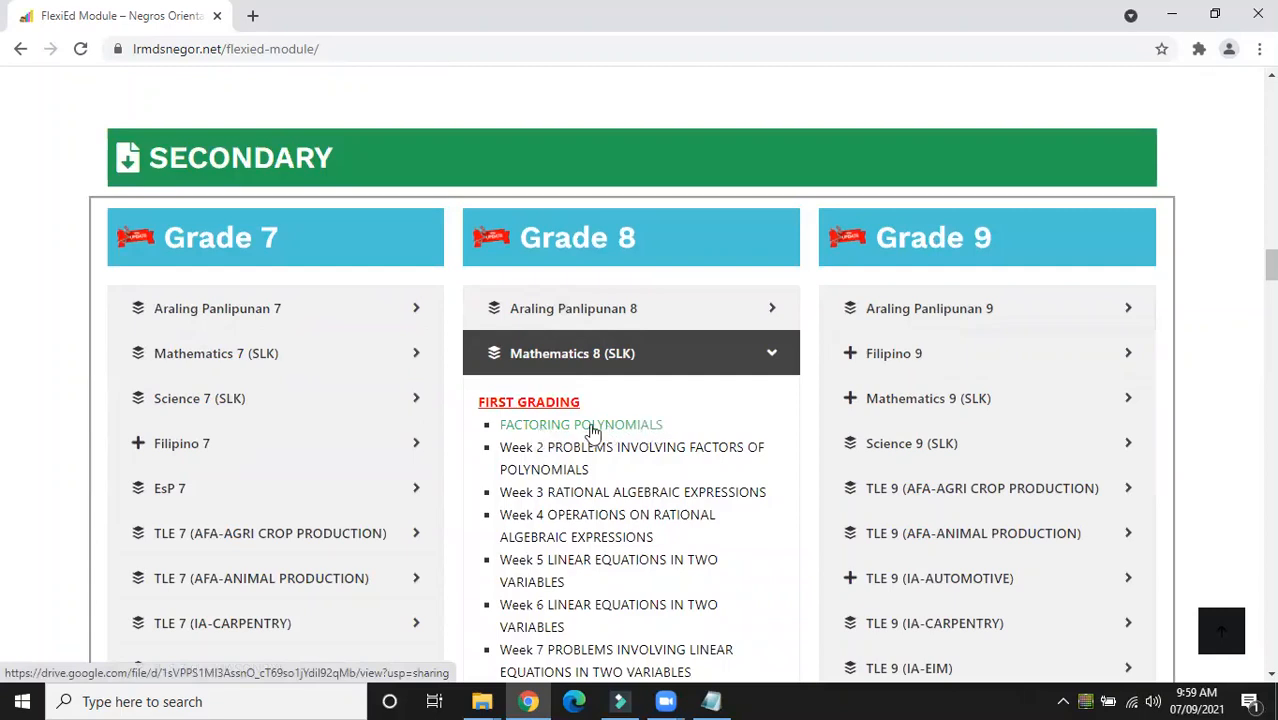
mouse_move(650, 428)
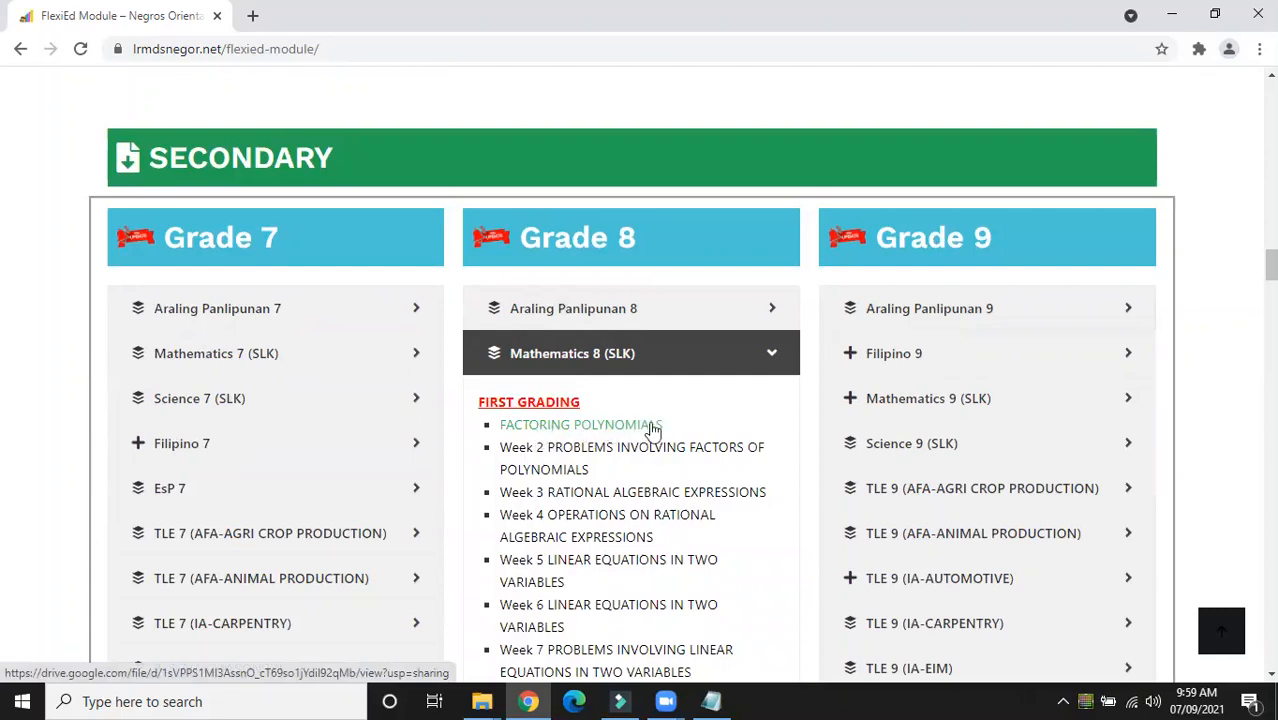
mouse_move(620, 430)
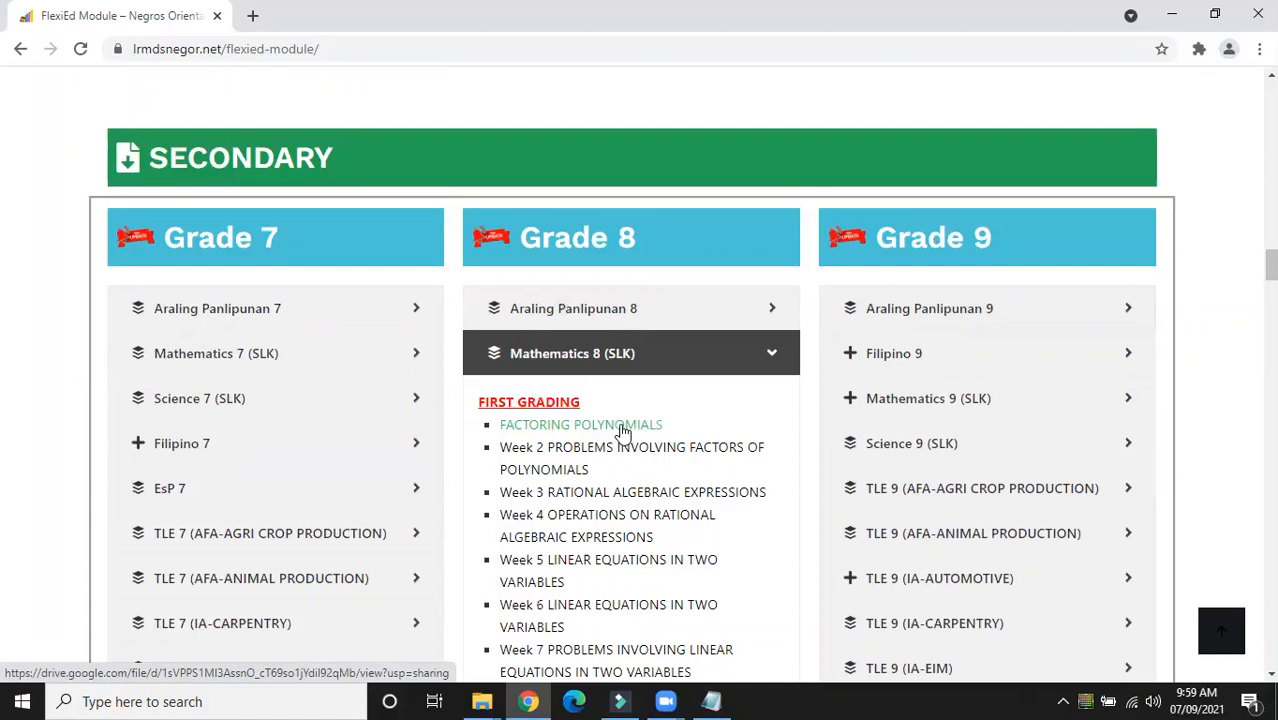
click(580, 424)
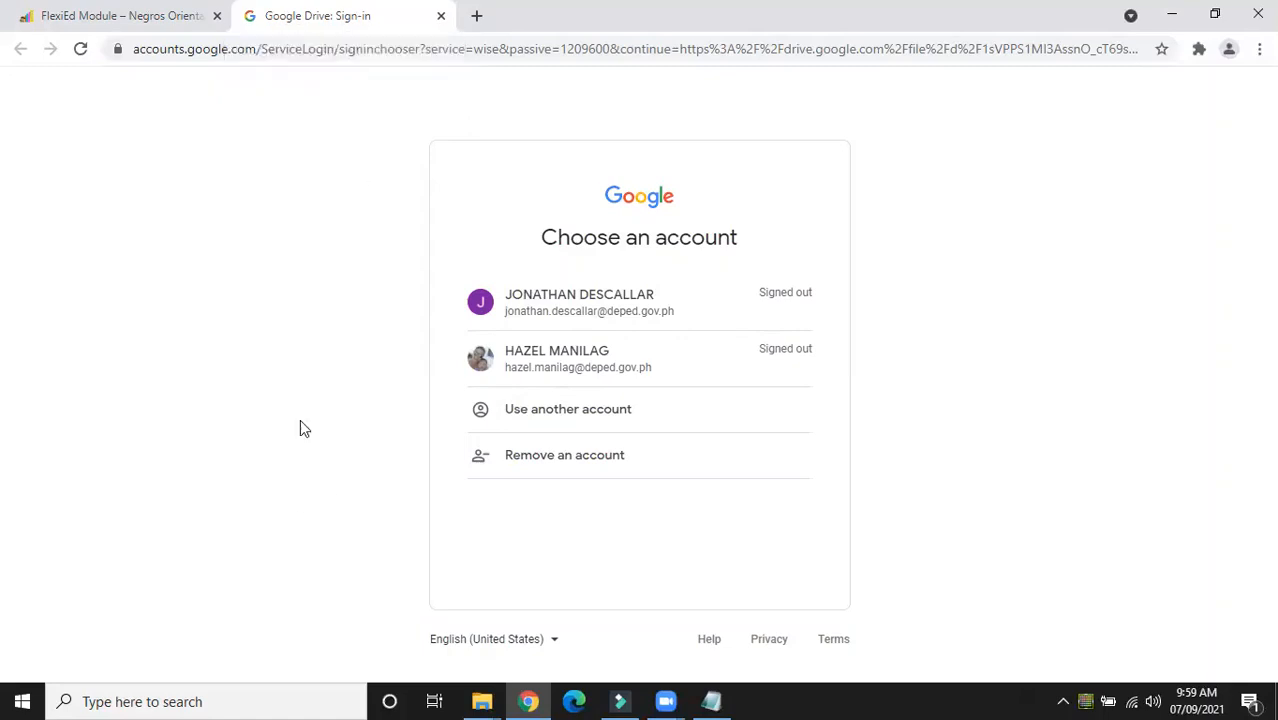
mouse_move(378, 381)
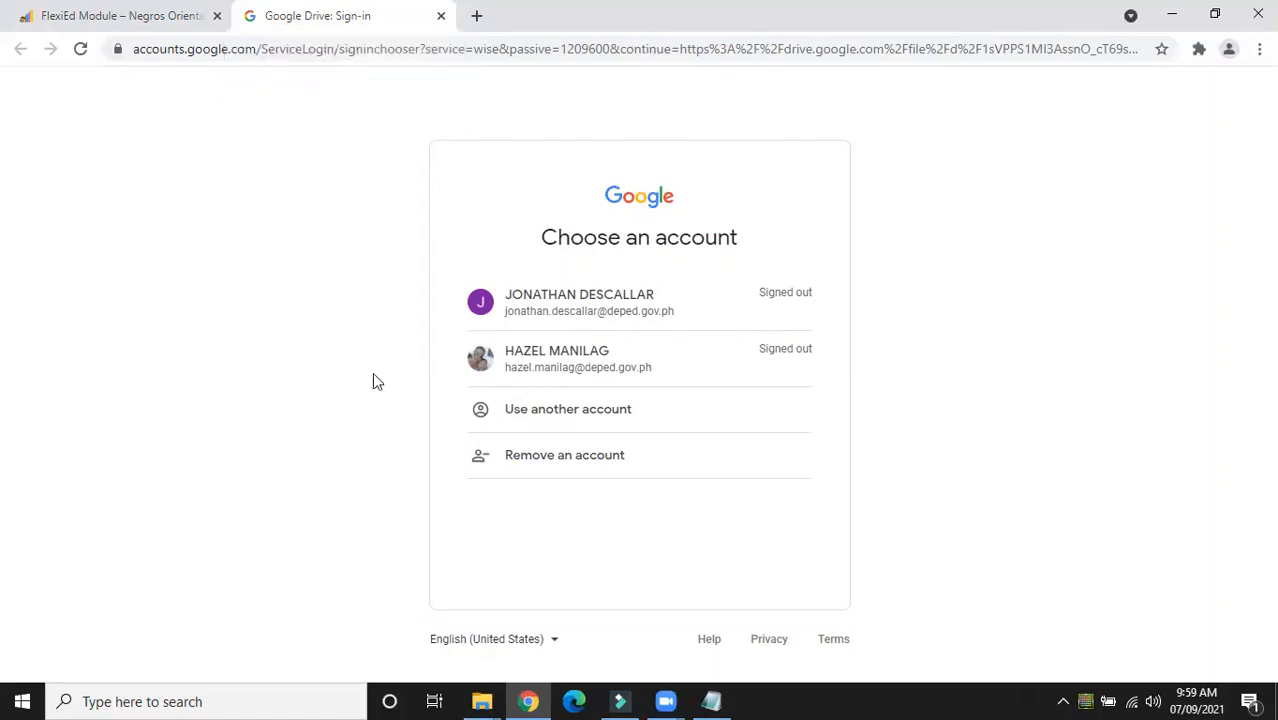
mouse_move(448, 111)
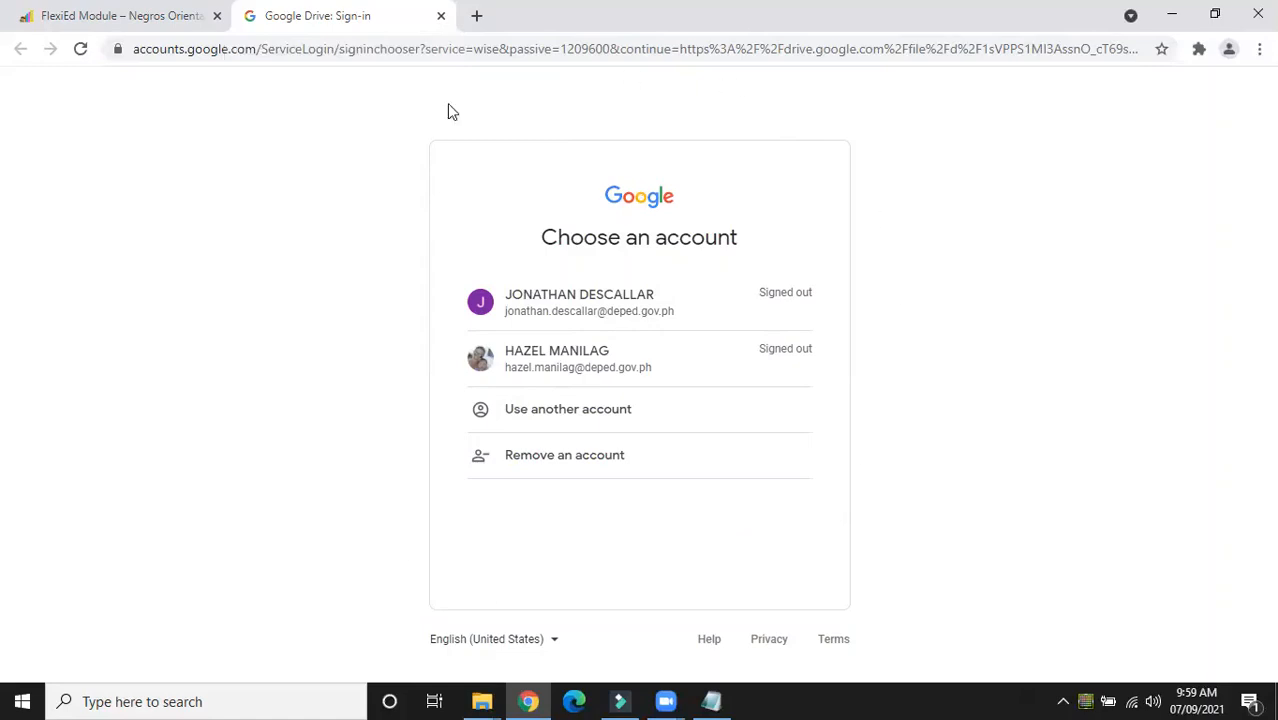
mouse_move(970, 173)
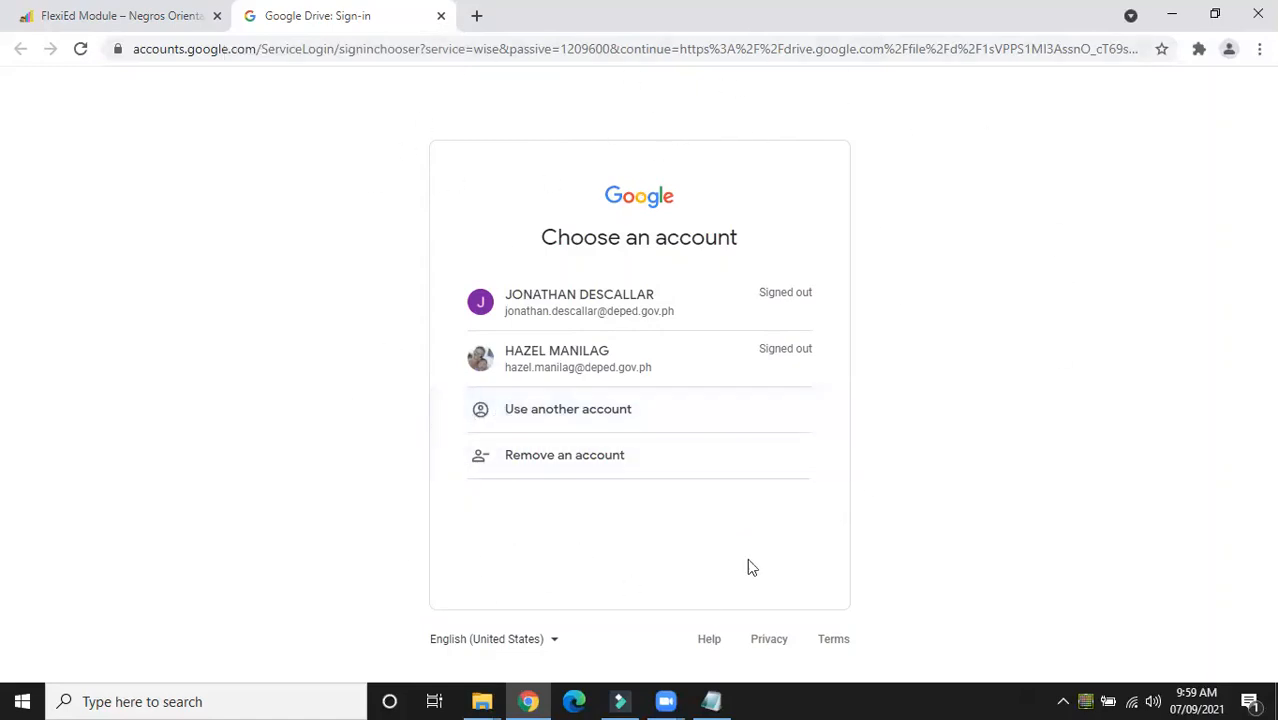
mouse_move(777, 106)
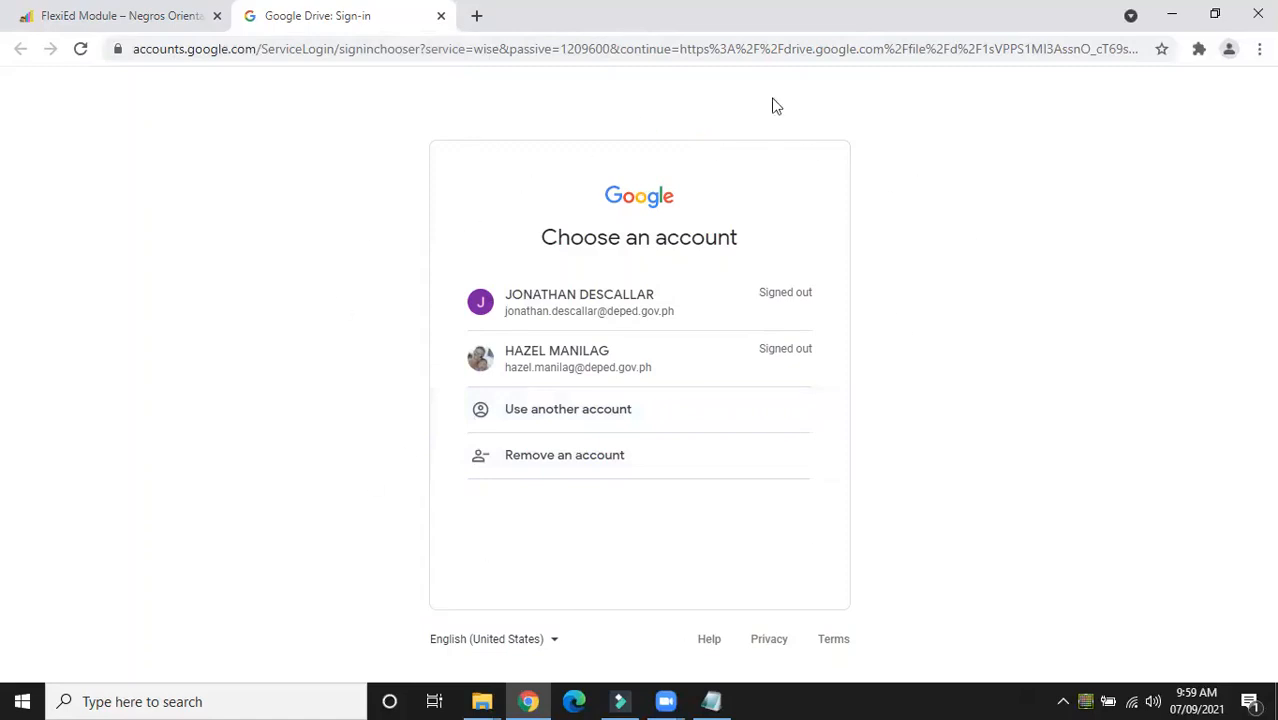
mouse_move(640, 168)
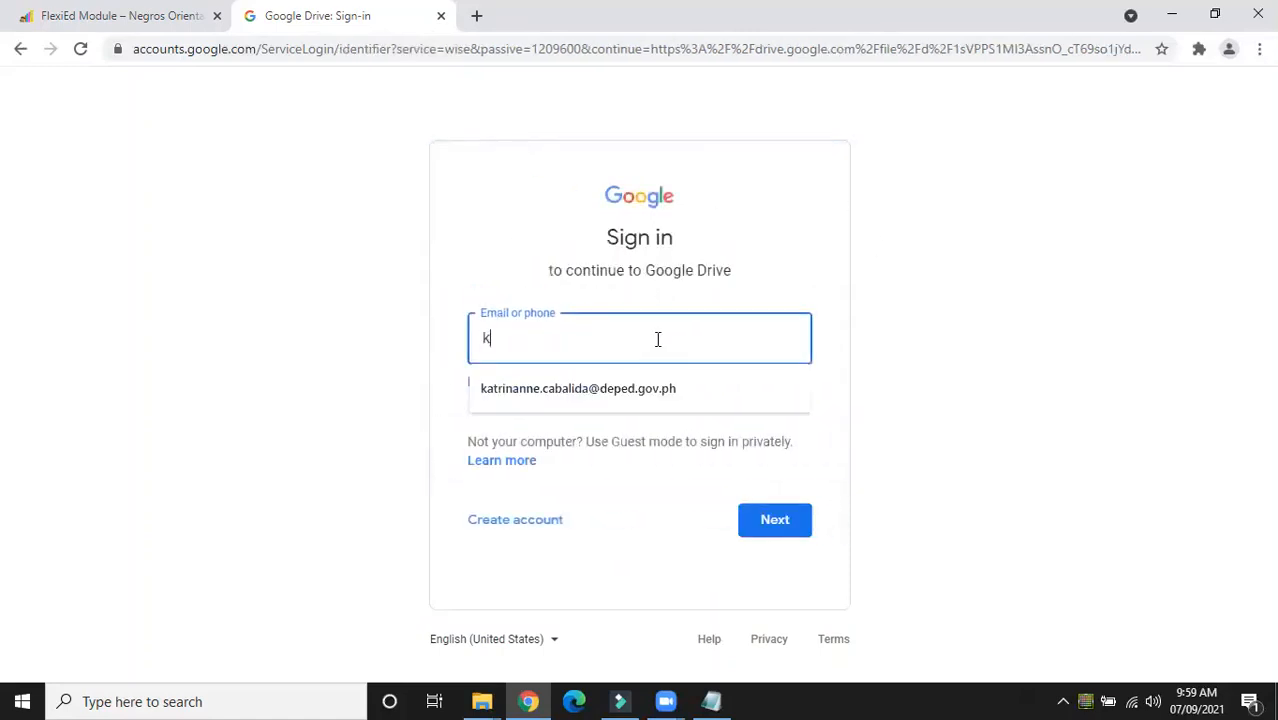
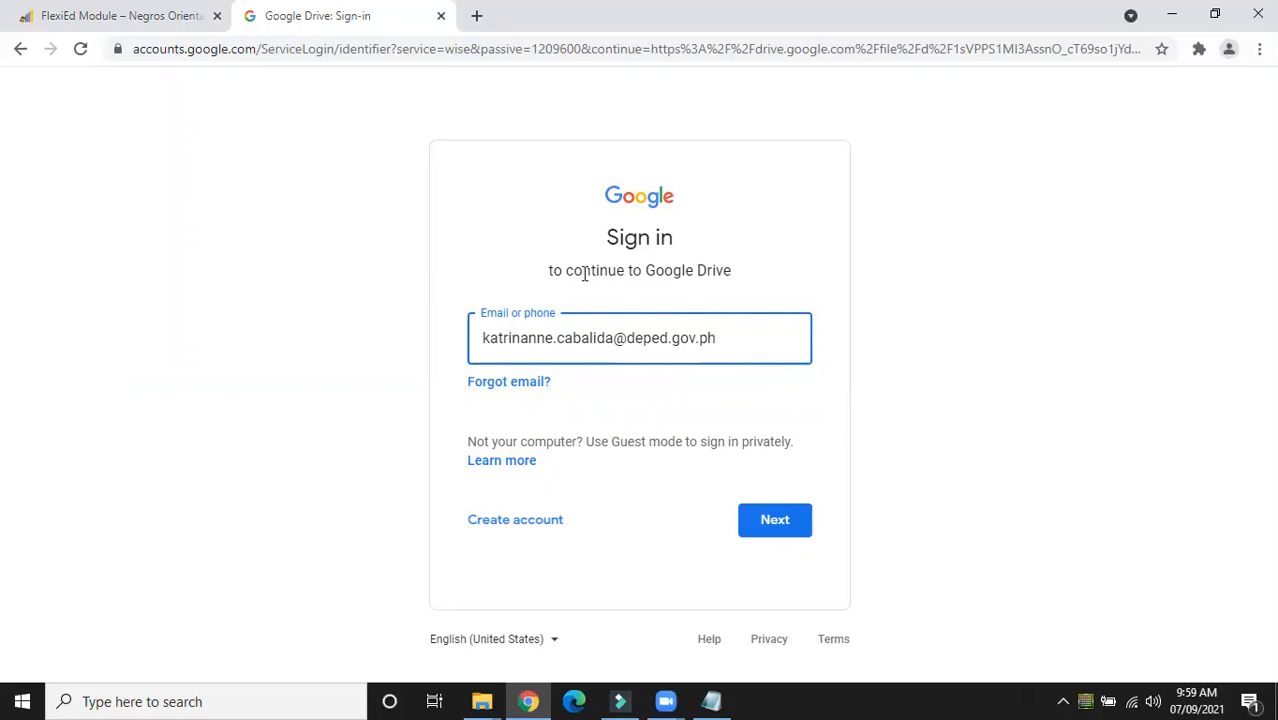
Step: Enter the DepEd work email on Google sign-in and continue to the password step
mouse_move(922, 396)
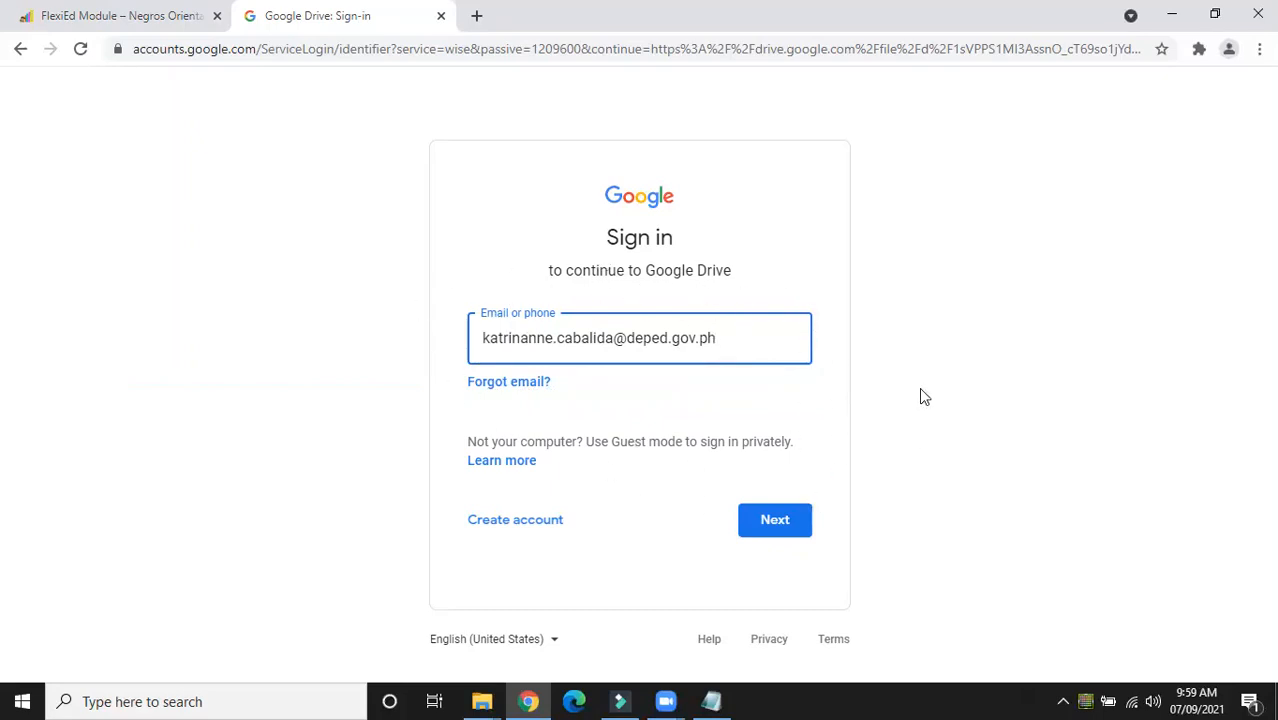
click(775, 519)
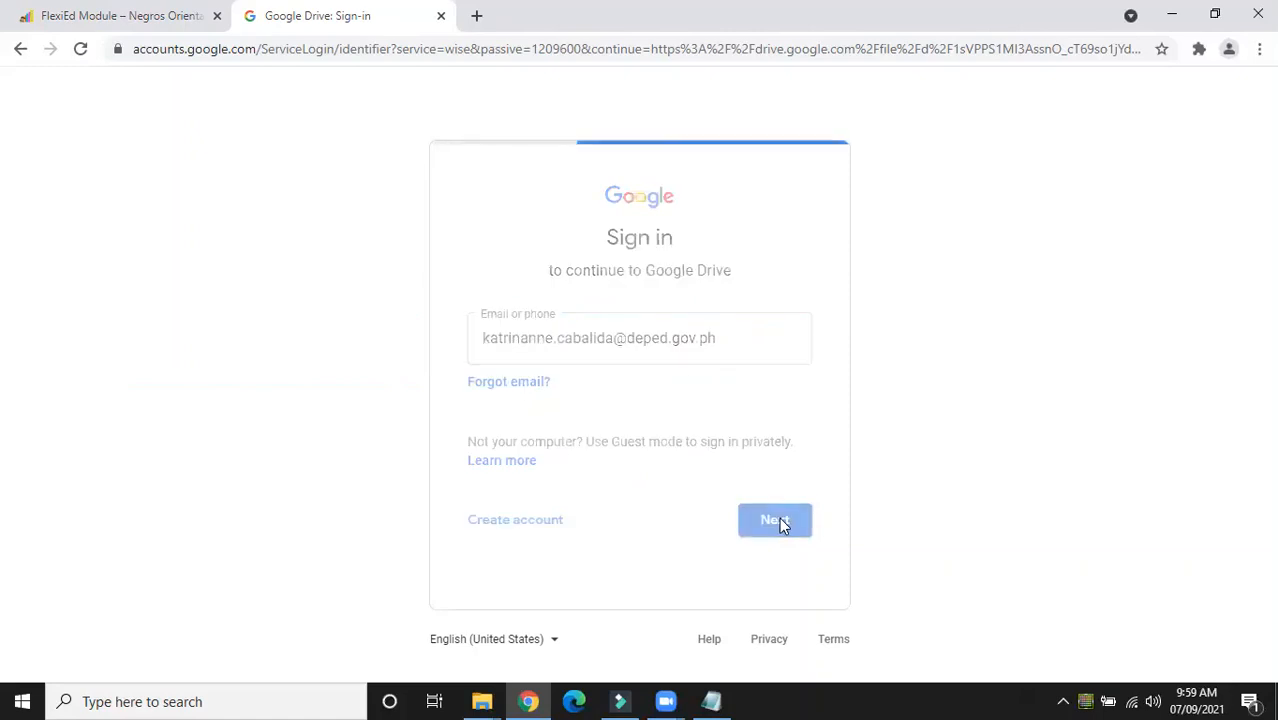
click(775, 520)
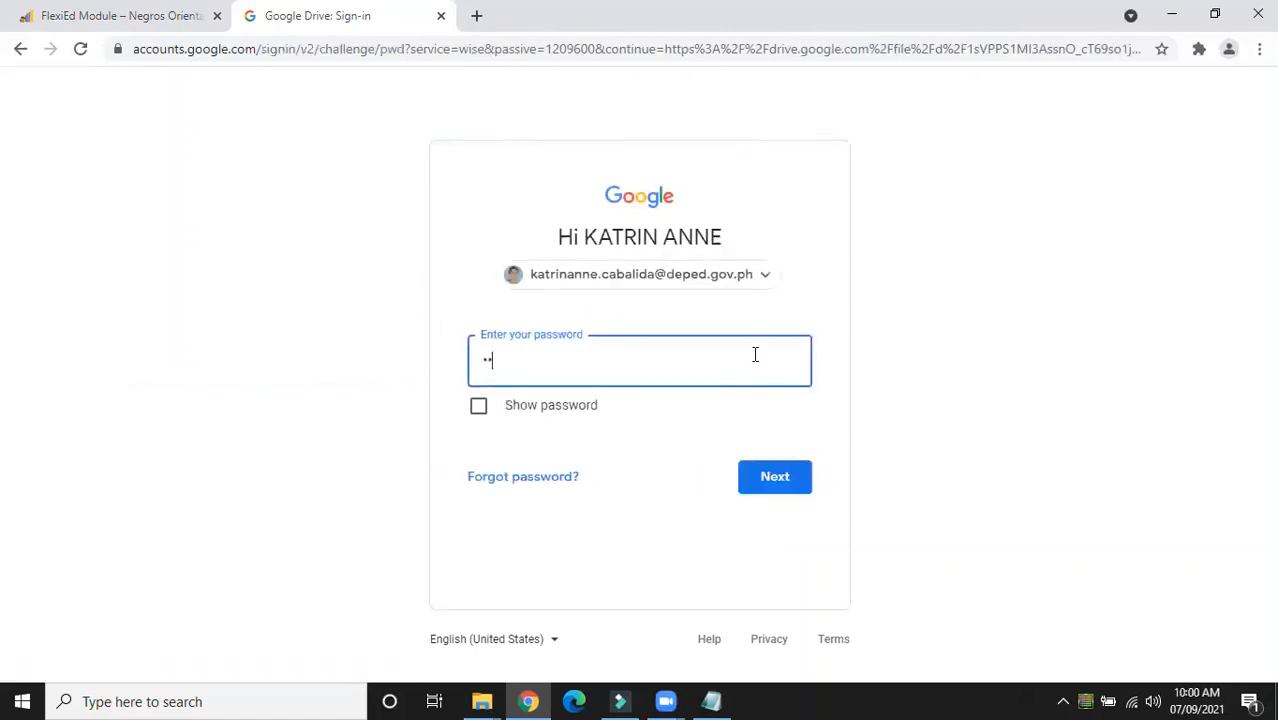
Step: Submit the account password to finish signing in and load the module
text(password)
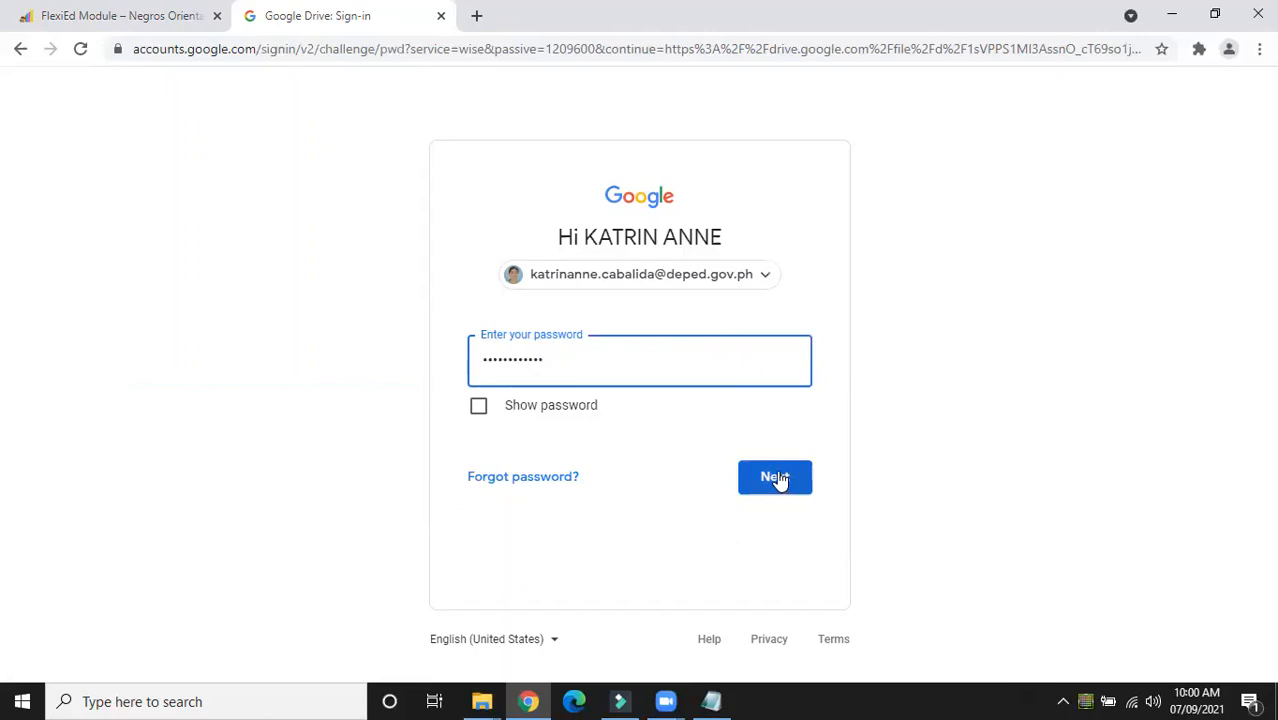
click(775, 477)
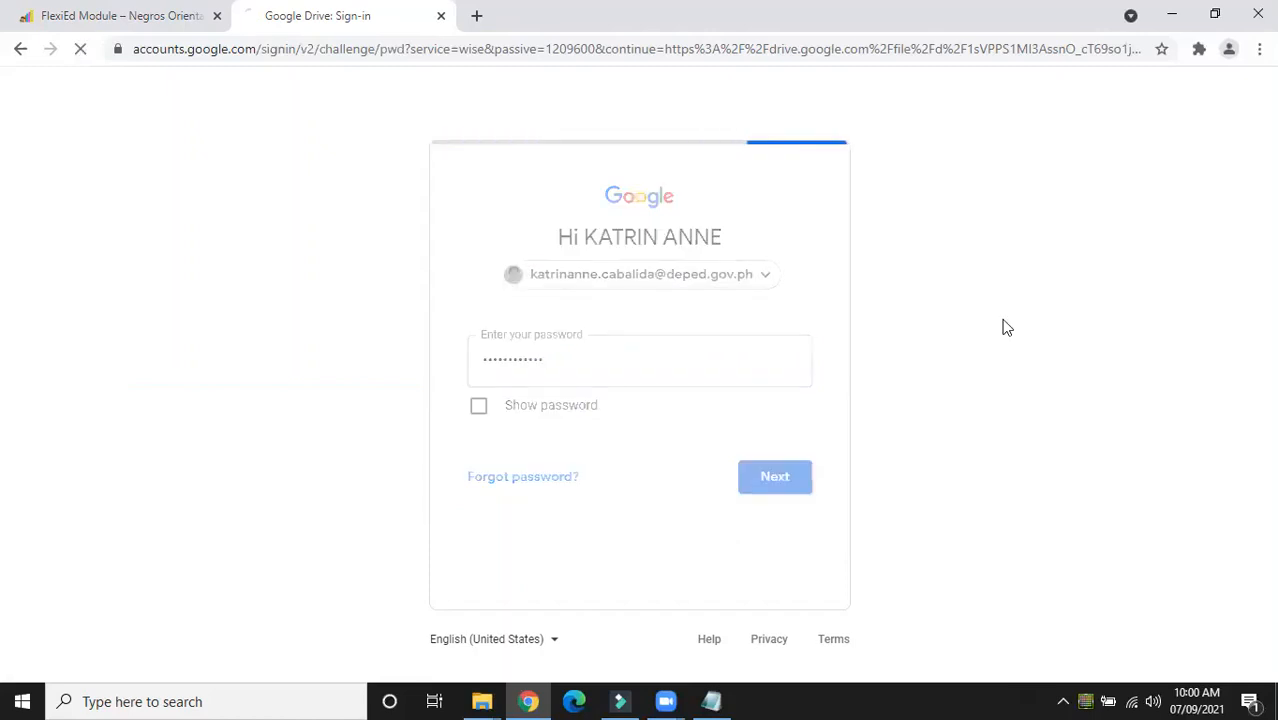
mouse_move(849, 610)
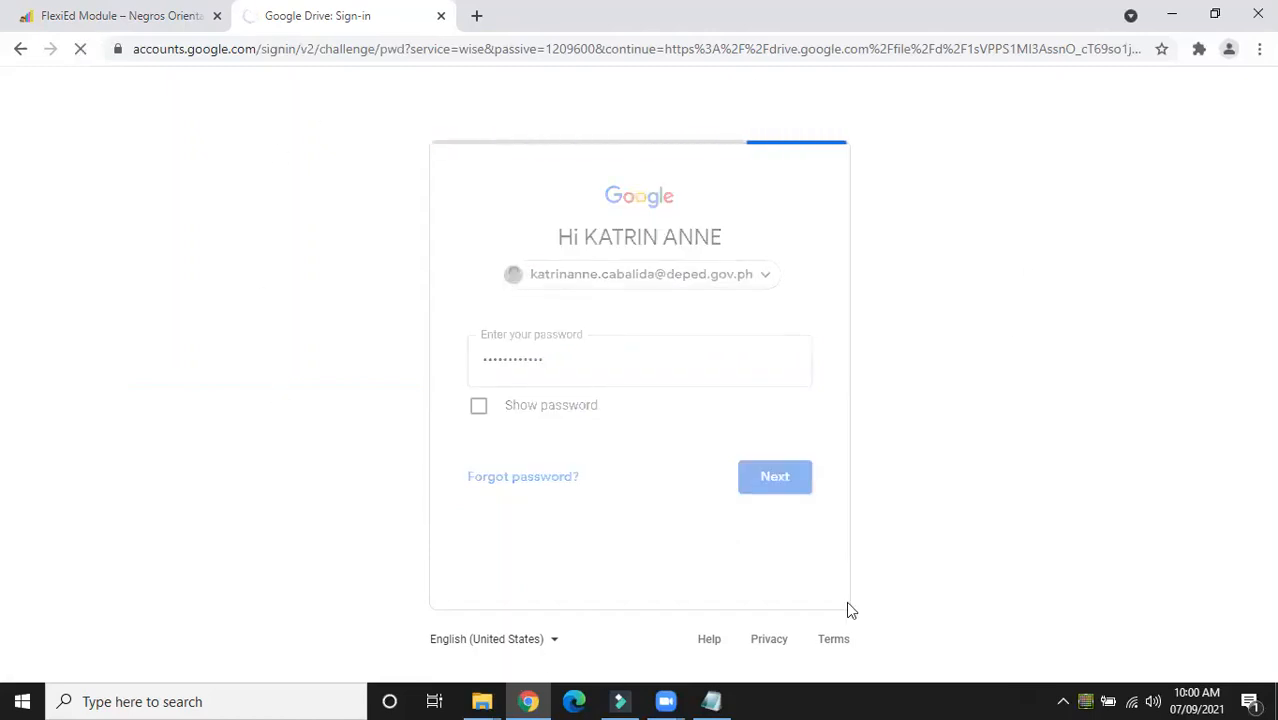
click(775, 476)
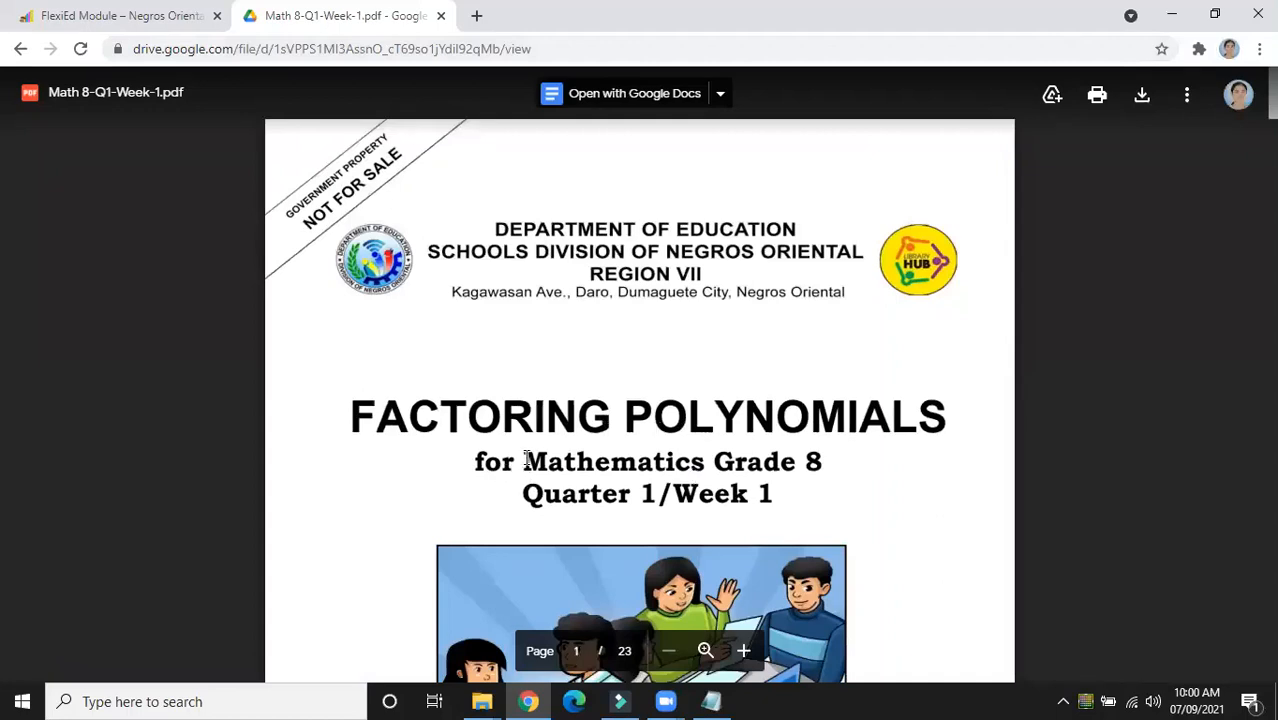
Step: Highlight the grade and week title lines on the Factoring Polynomials cover page
drag(524, 461, 822, 461)
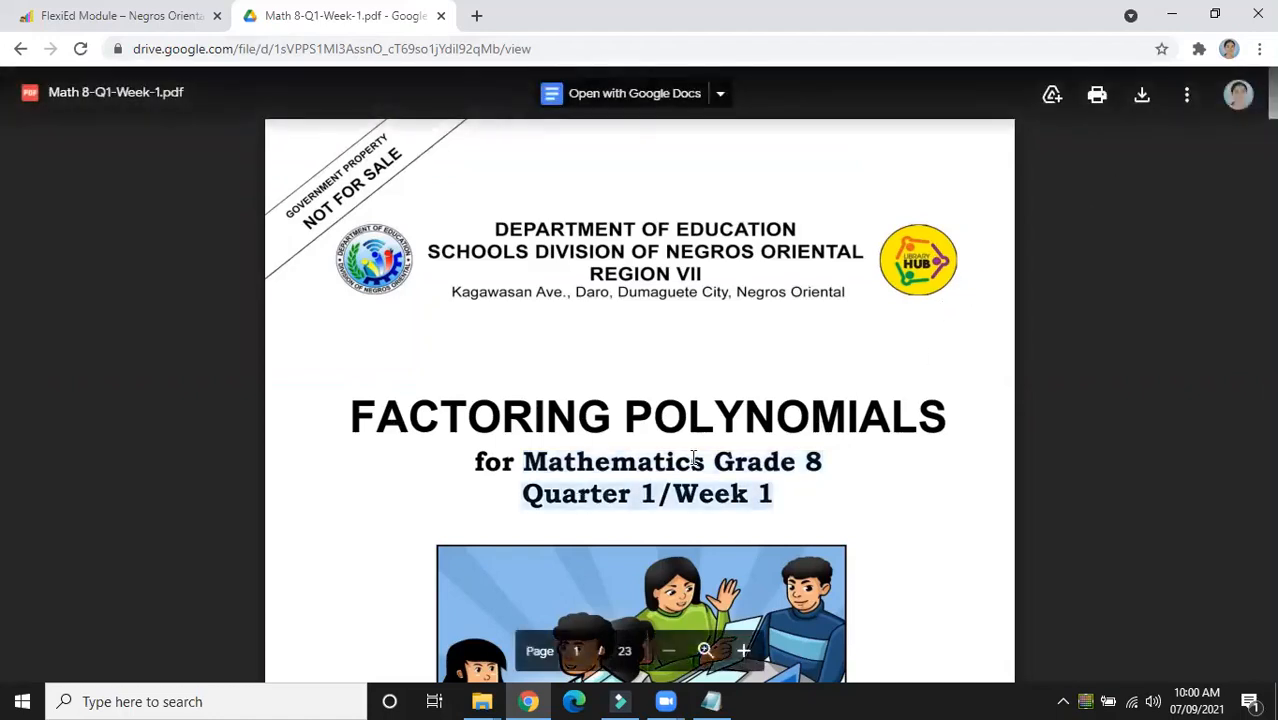
mouse_move(1142, 94)
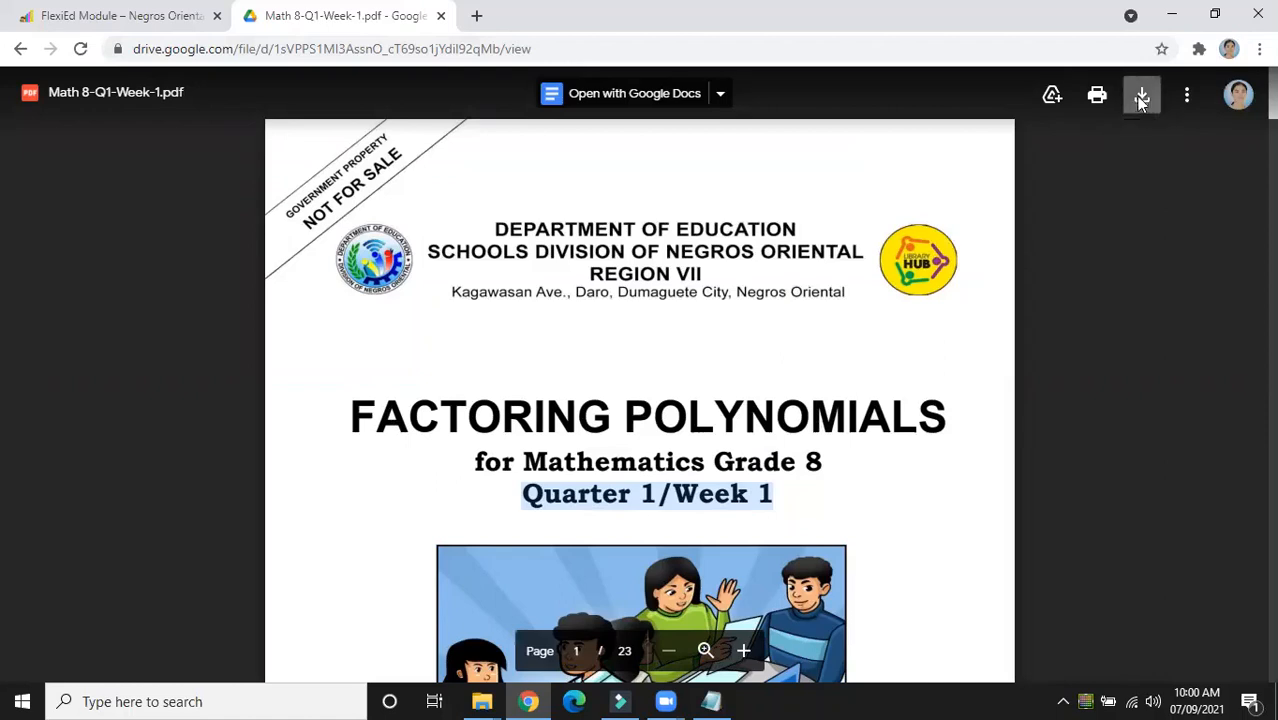
Step: Download Math 8-Q1-Week-1 and save it as a PDF in Downloads
click(1141, 93)
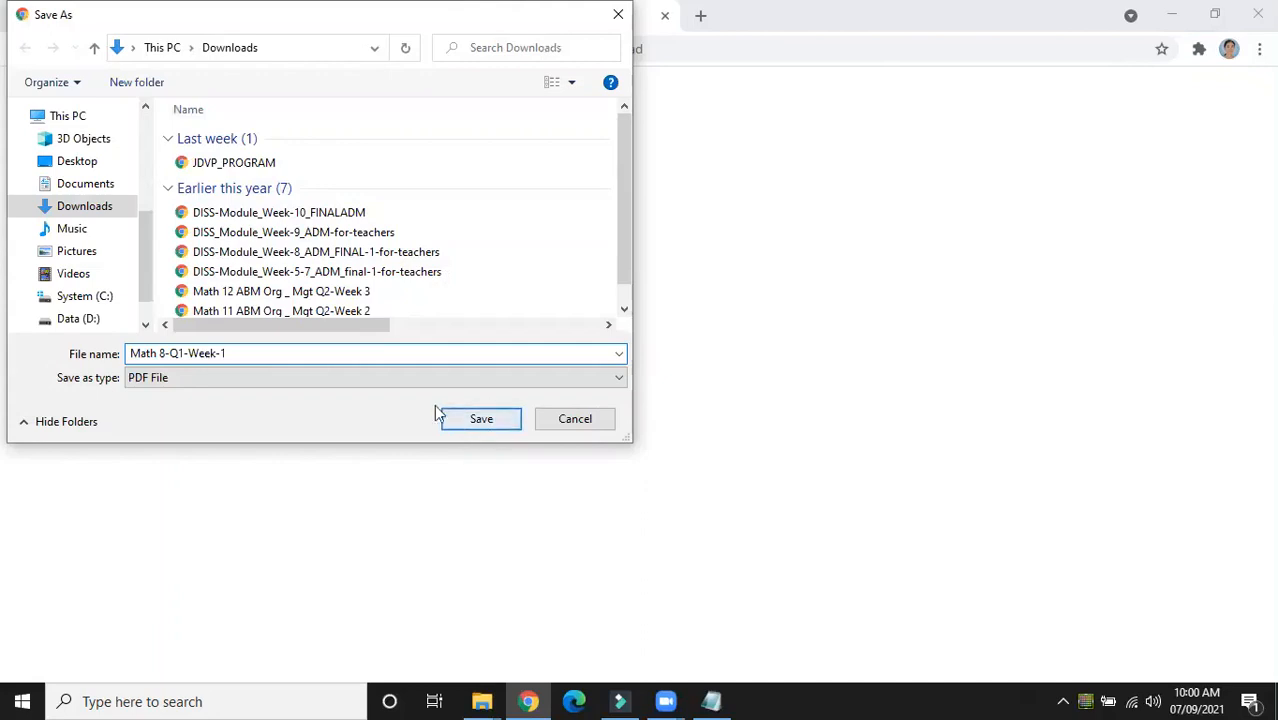
click(481, 418)
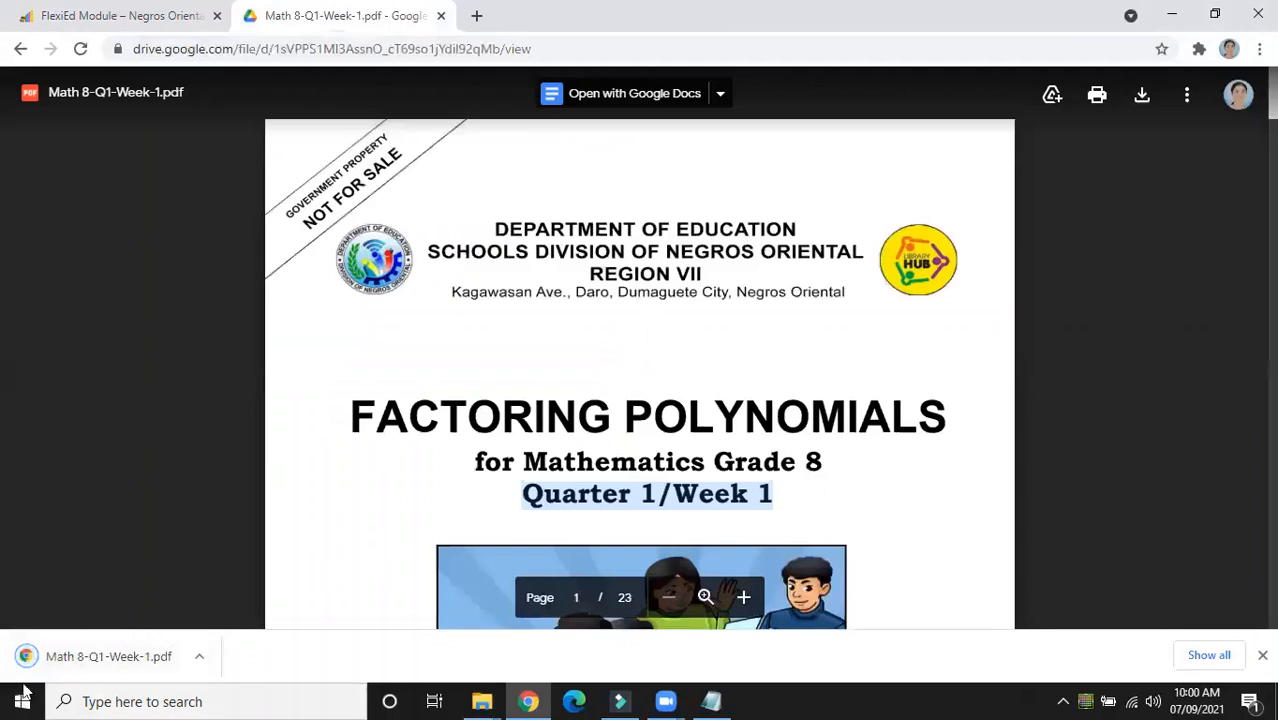
mouse_move(220, 650)
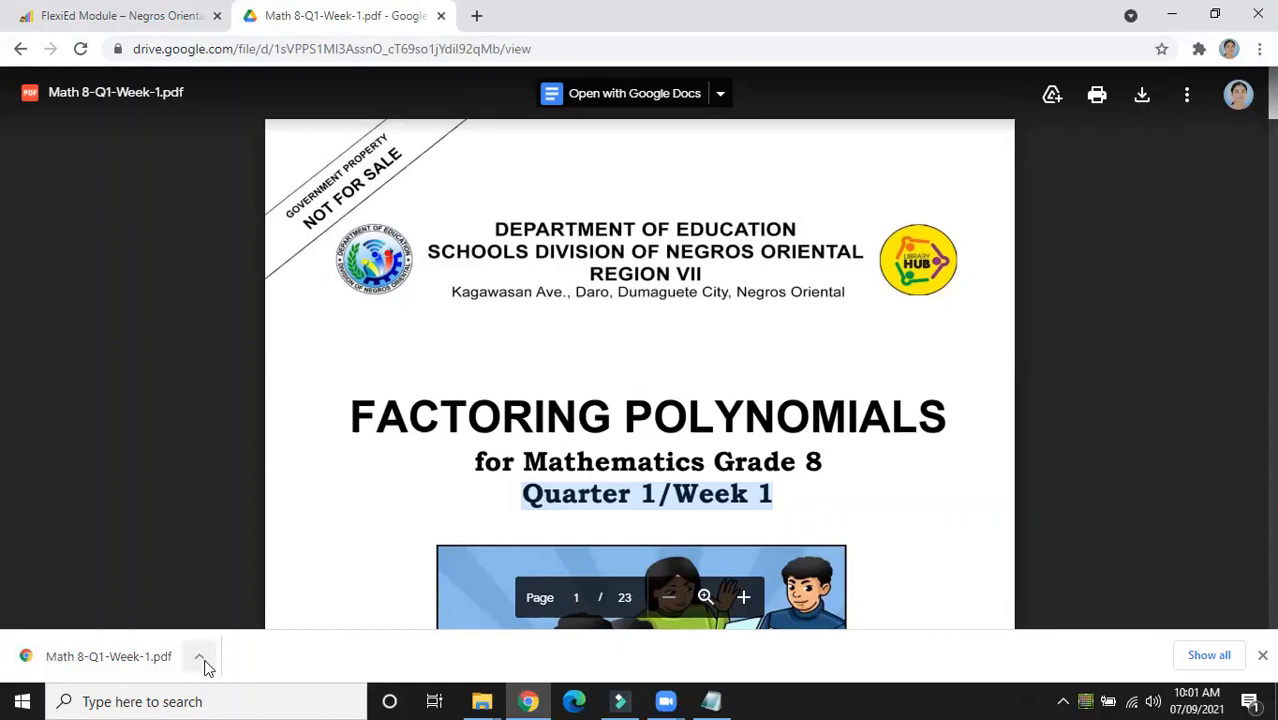
Step: Open the download options for Math 8-Q1-Week-1.pdf to show it in its folder
click(199, 656)
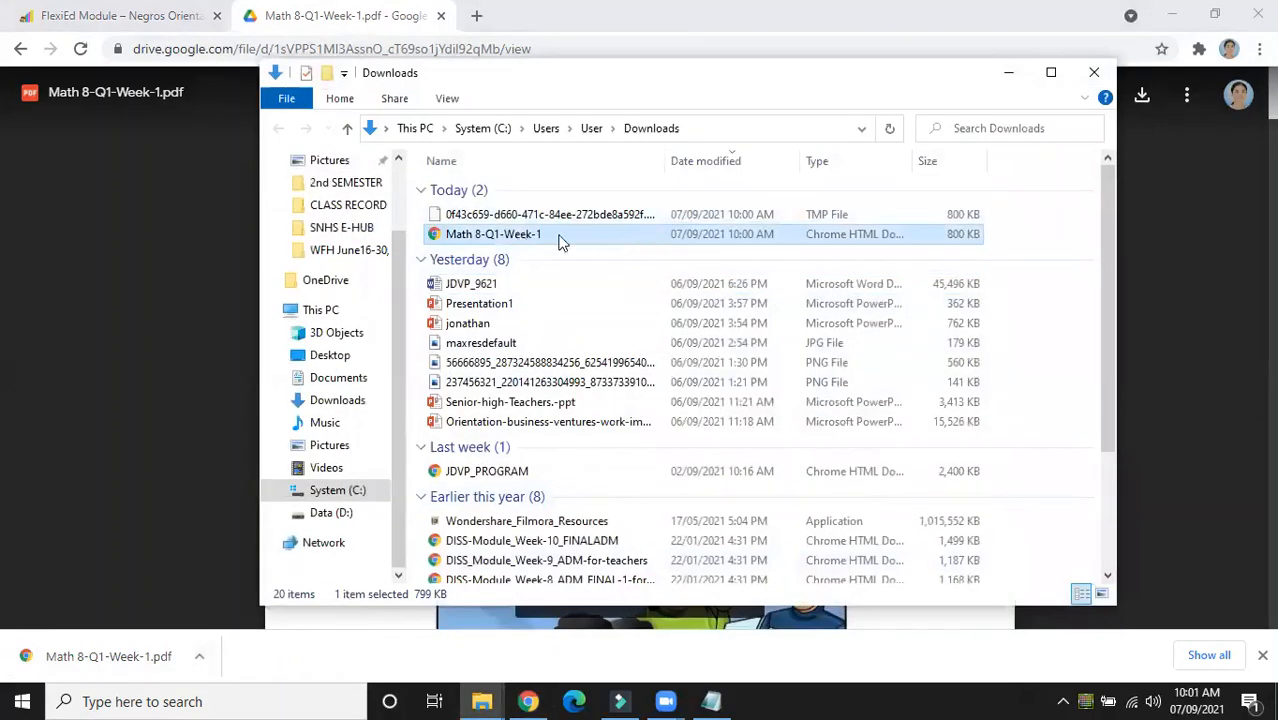
mouse_move(750, 220)
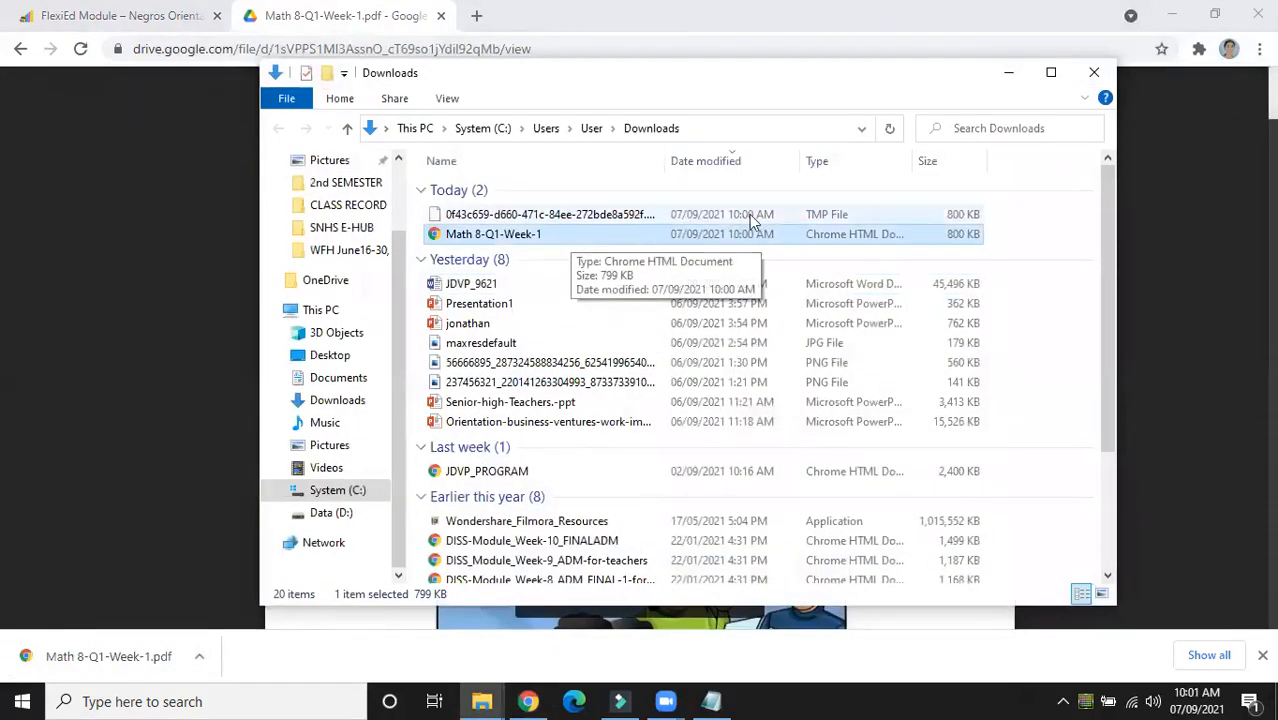
mouse_move(673, 234)
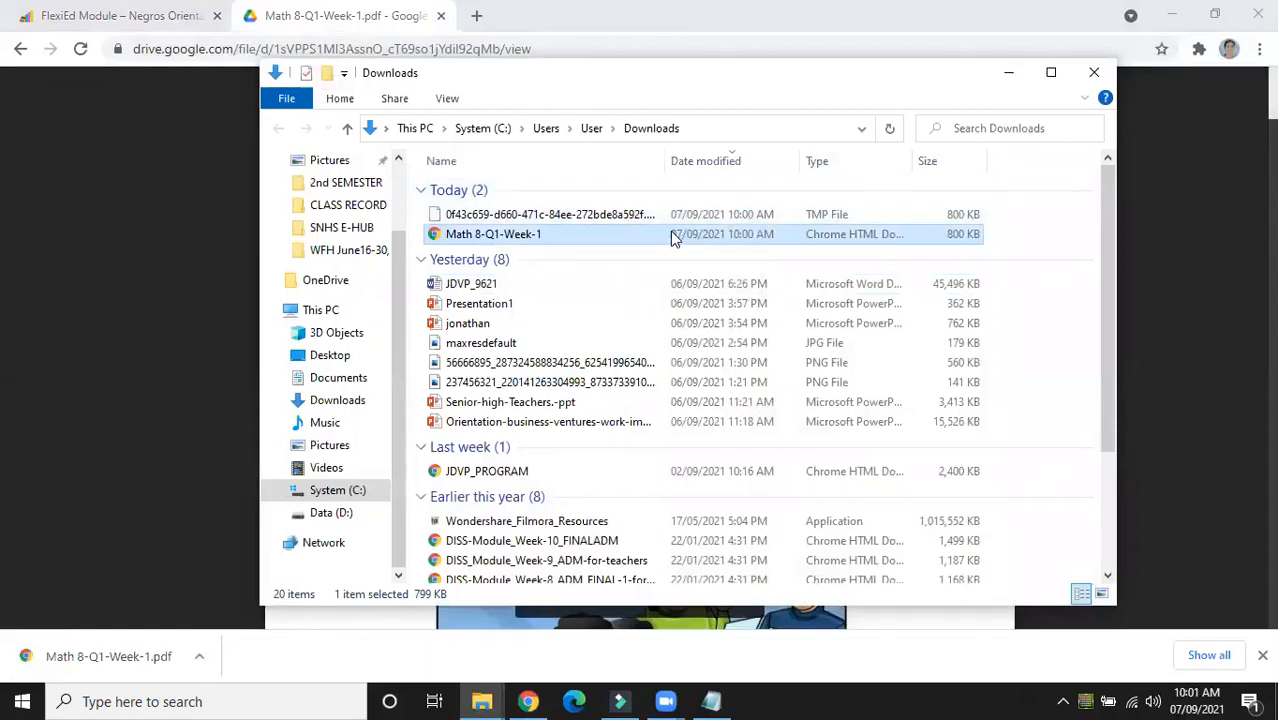
mouse_move(695, 245)
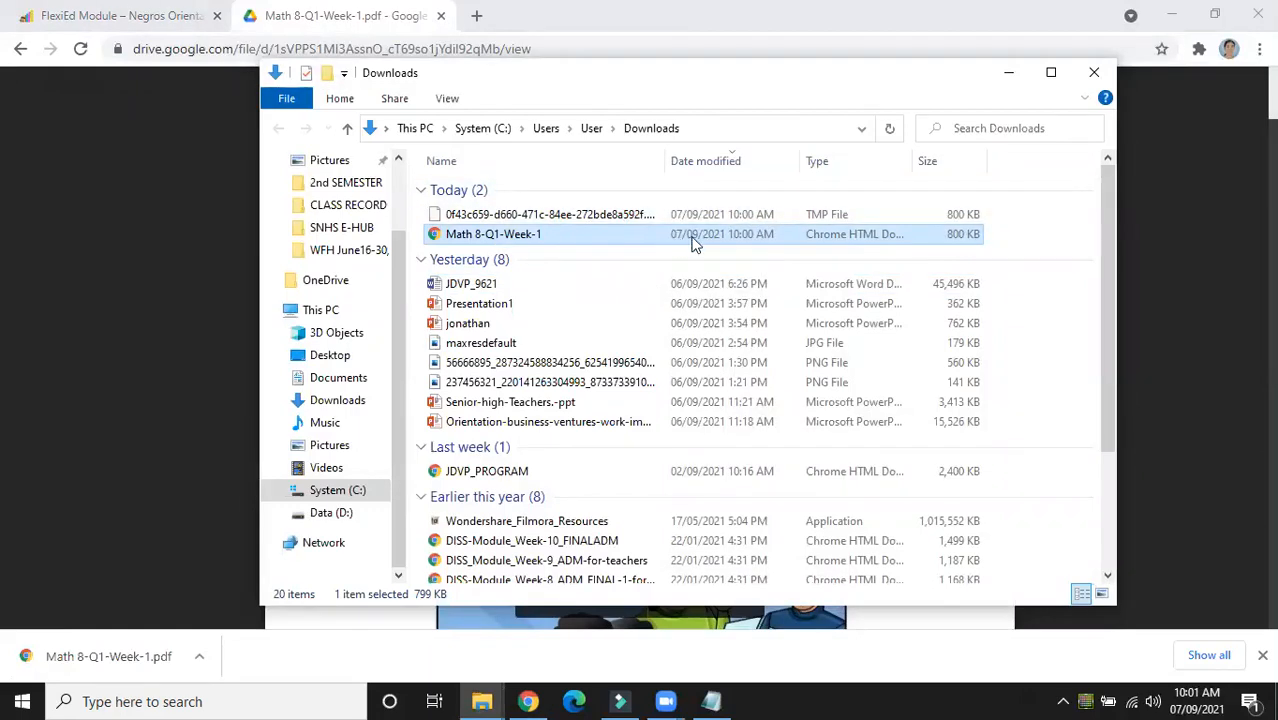